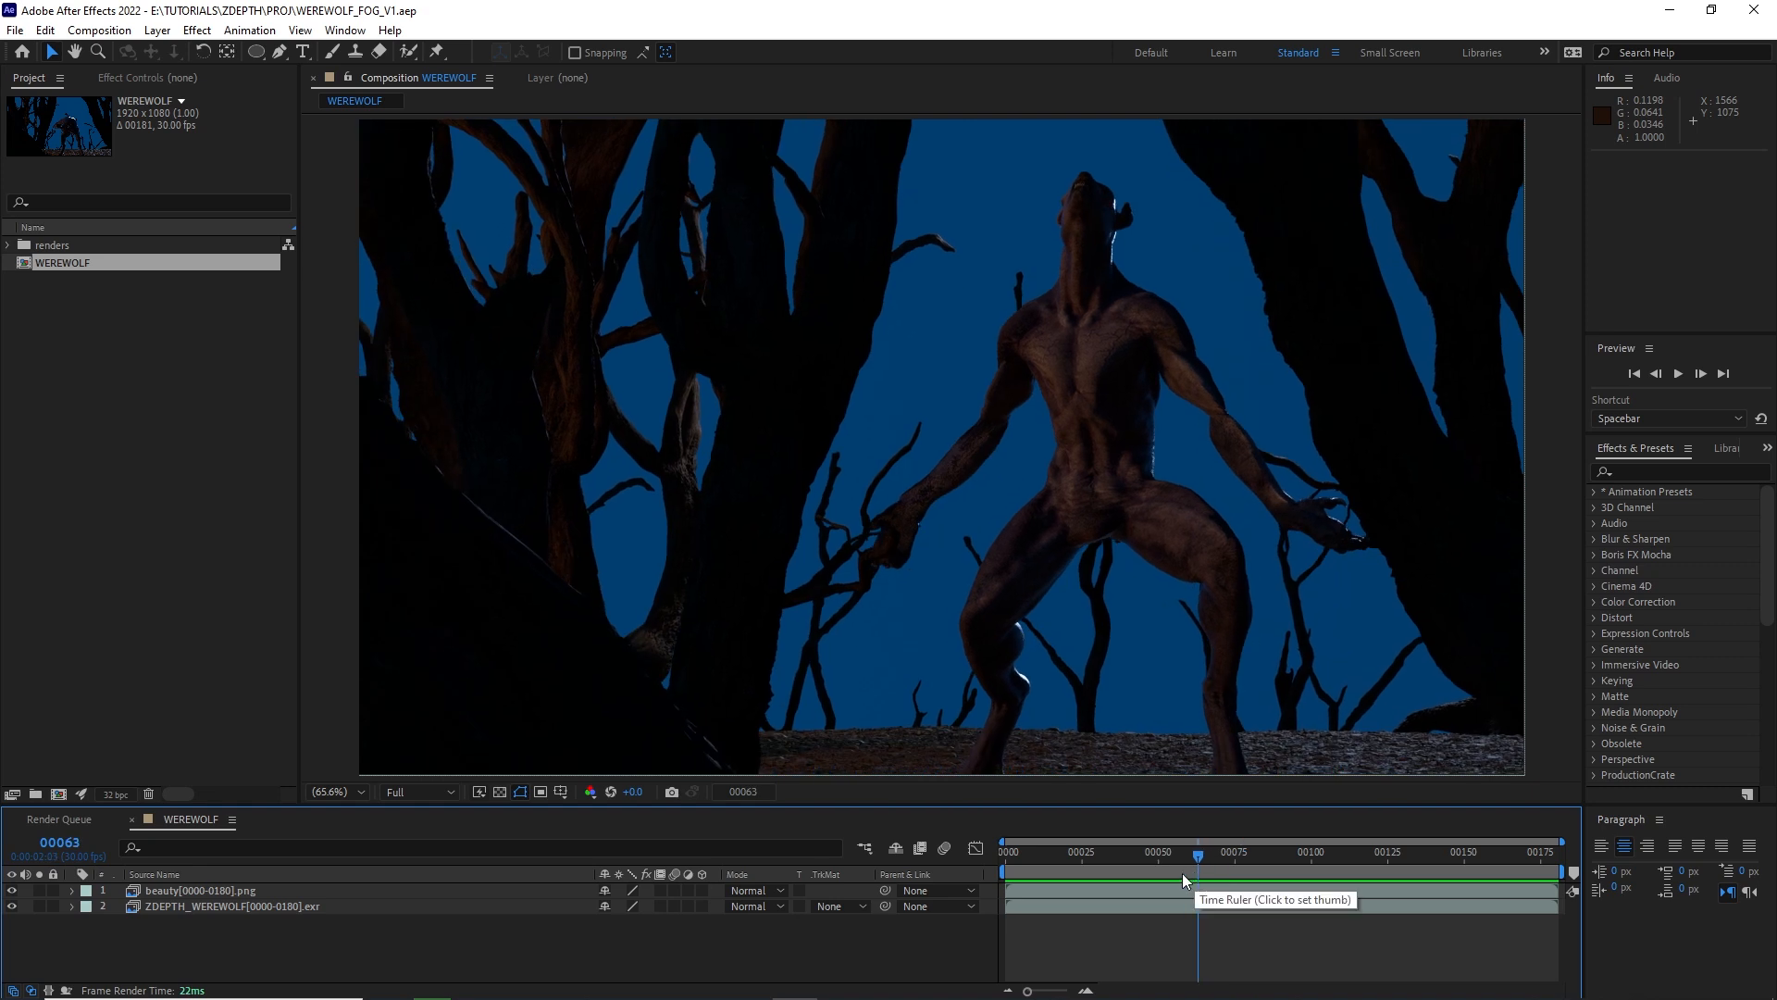
{"action": "mouse_move", "coordinate": [1150, 873]}
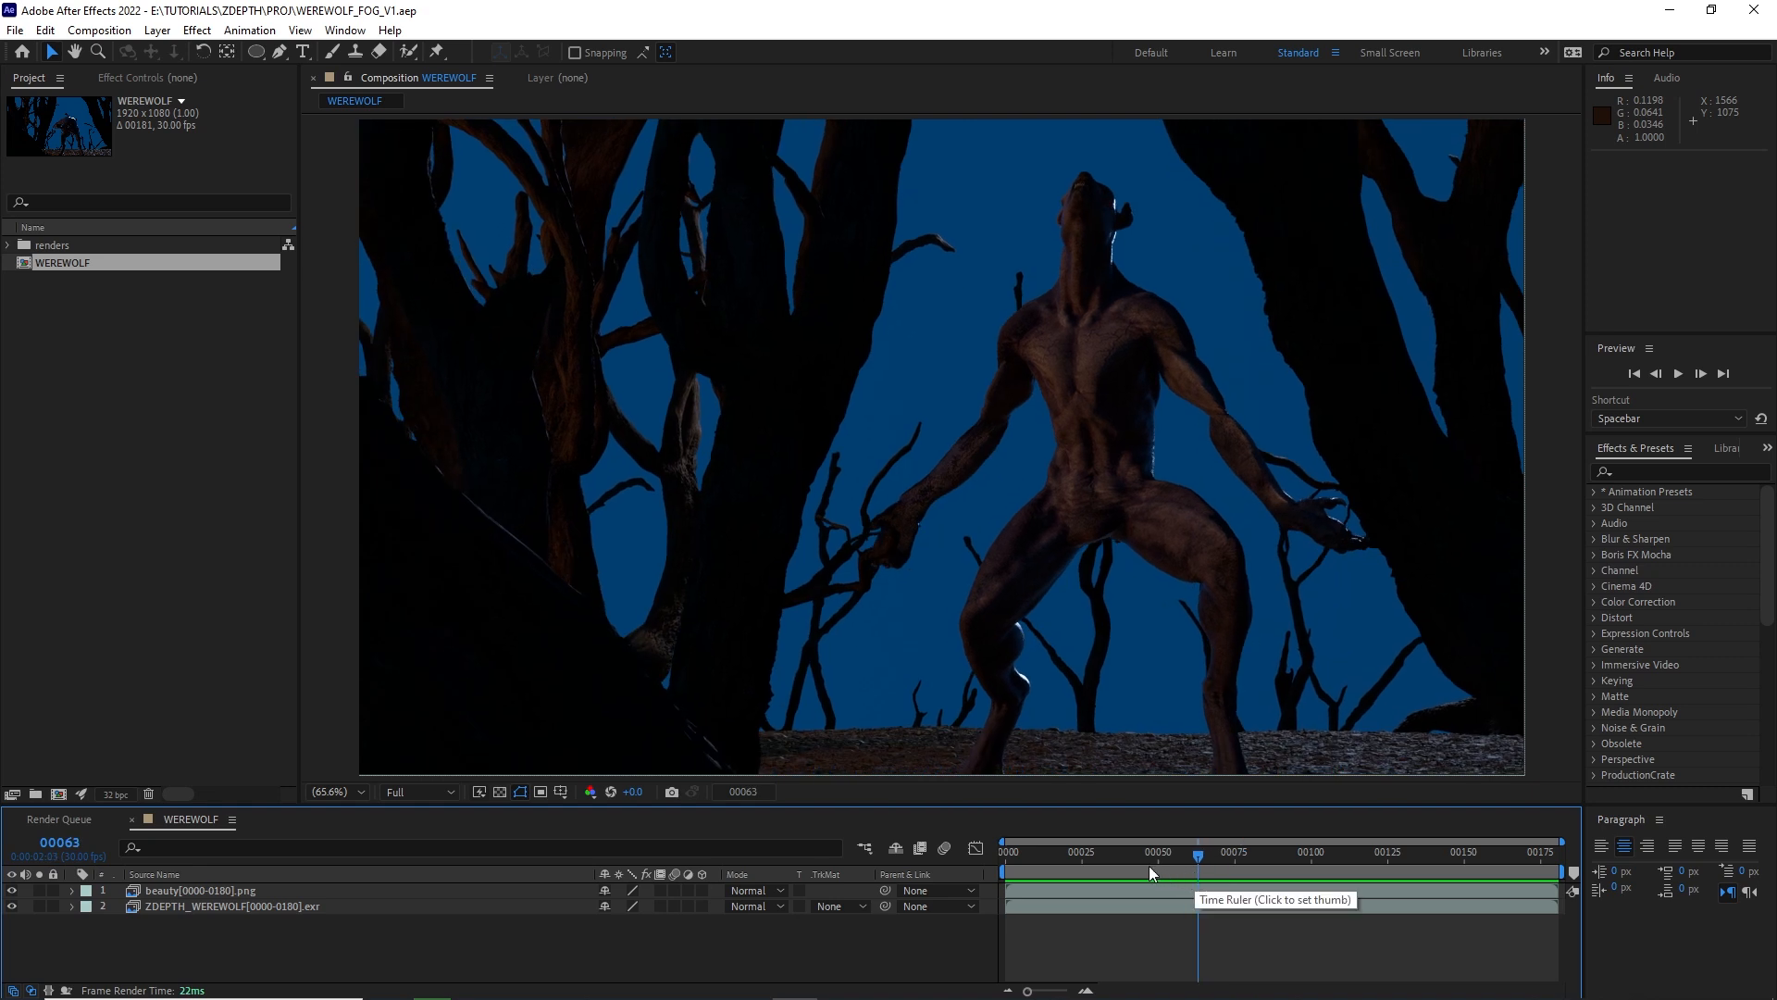
Apply EXtractoR to the ZDEPTH EXR layer with the Z-depth channel layer selected.
{"action": "left_click", "coordinate": [1075, 851]}
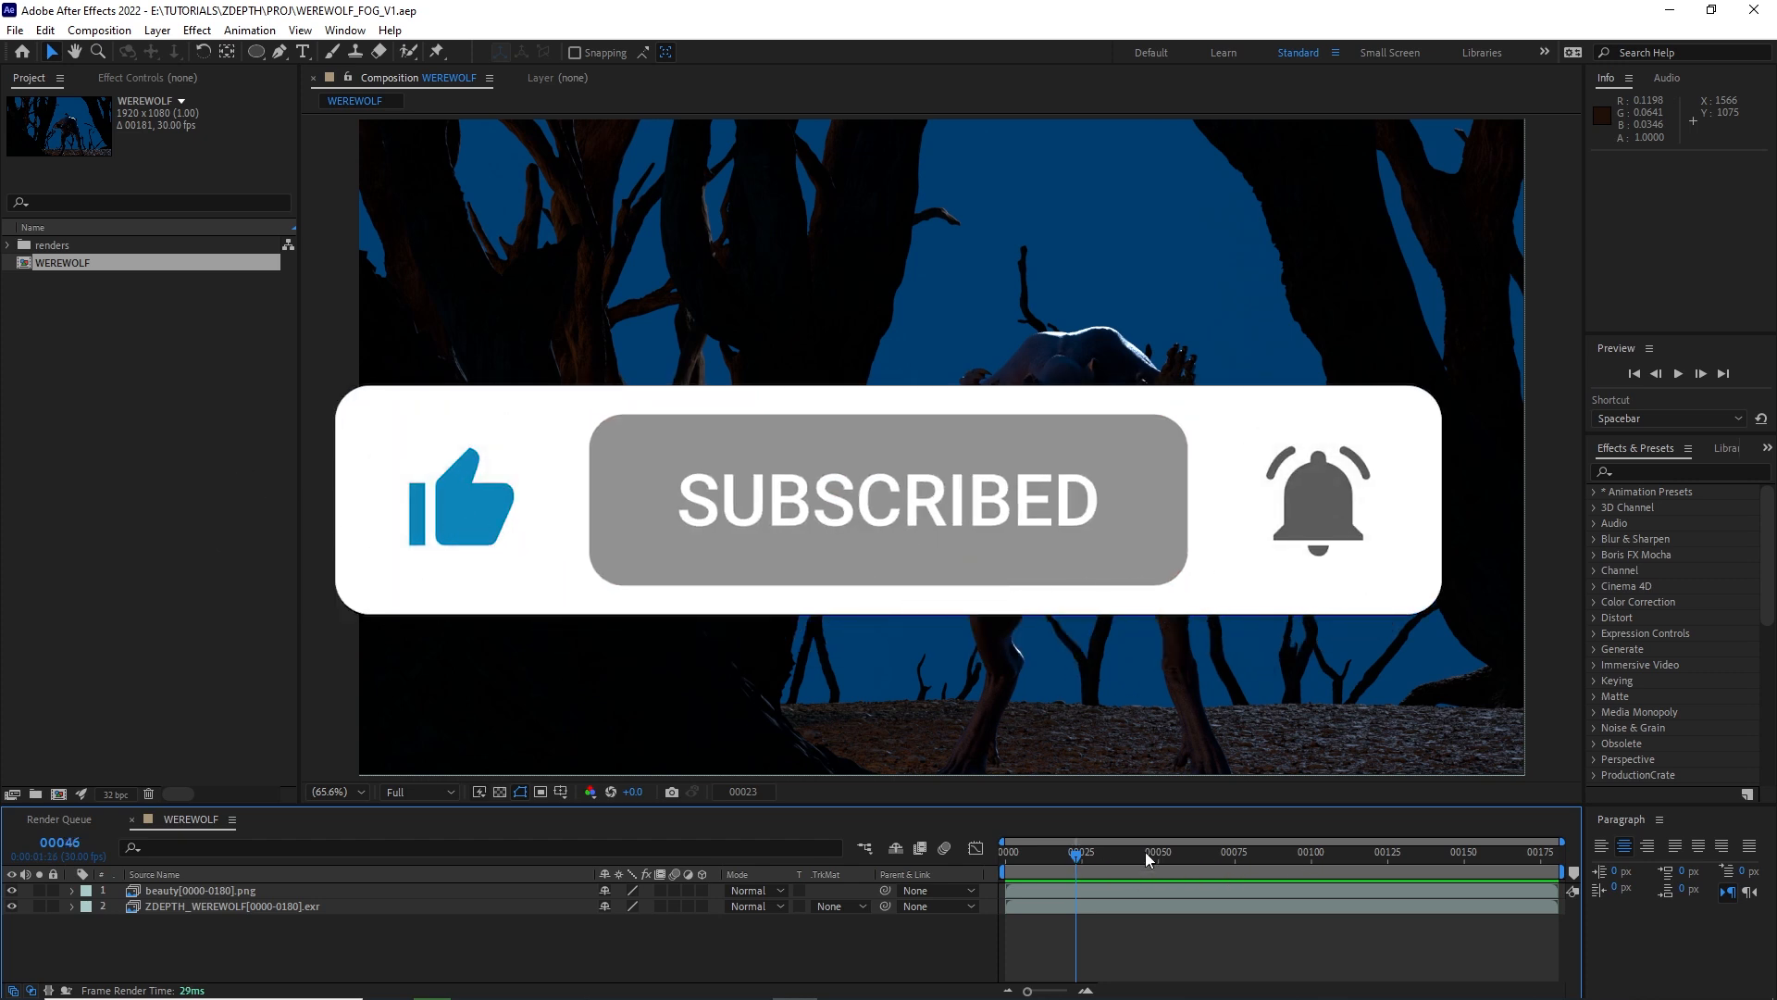
{"action": "left_click", "coordinate": [1360, 853]}
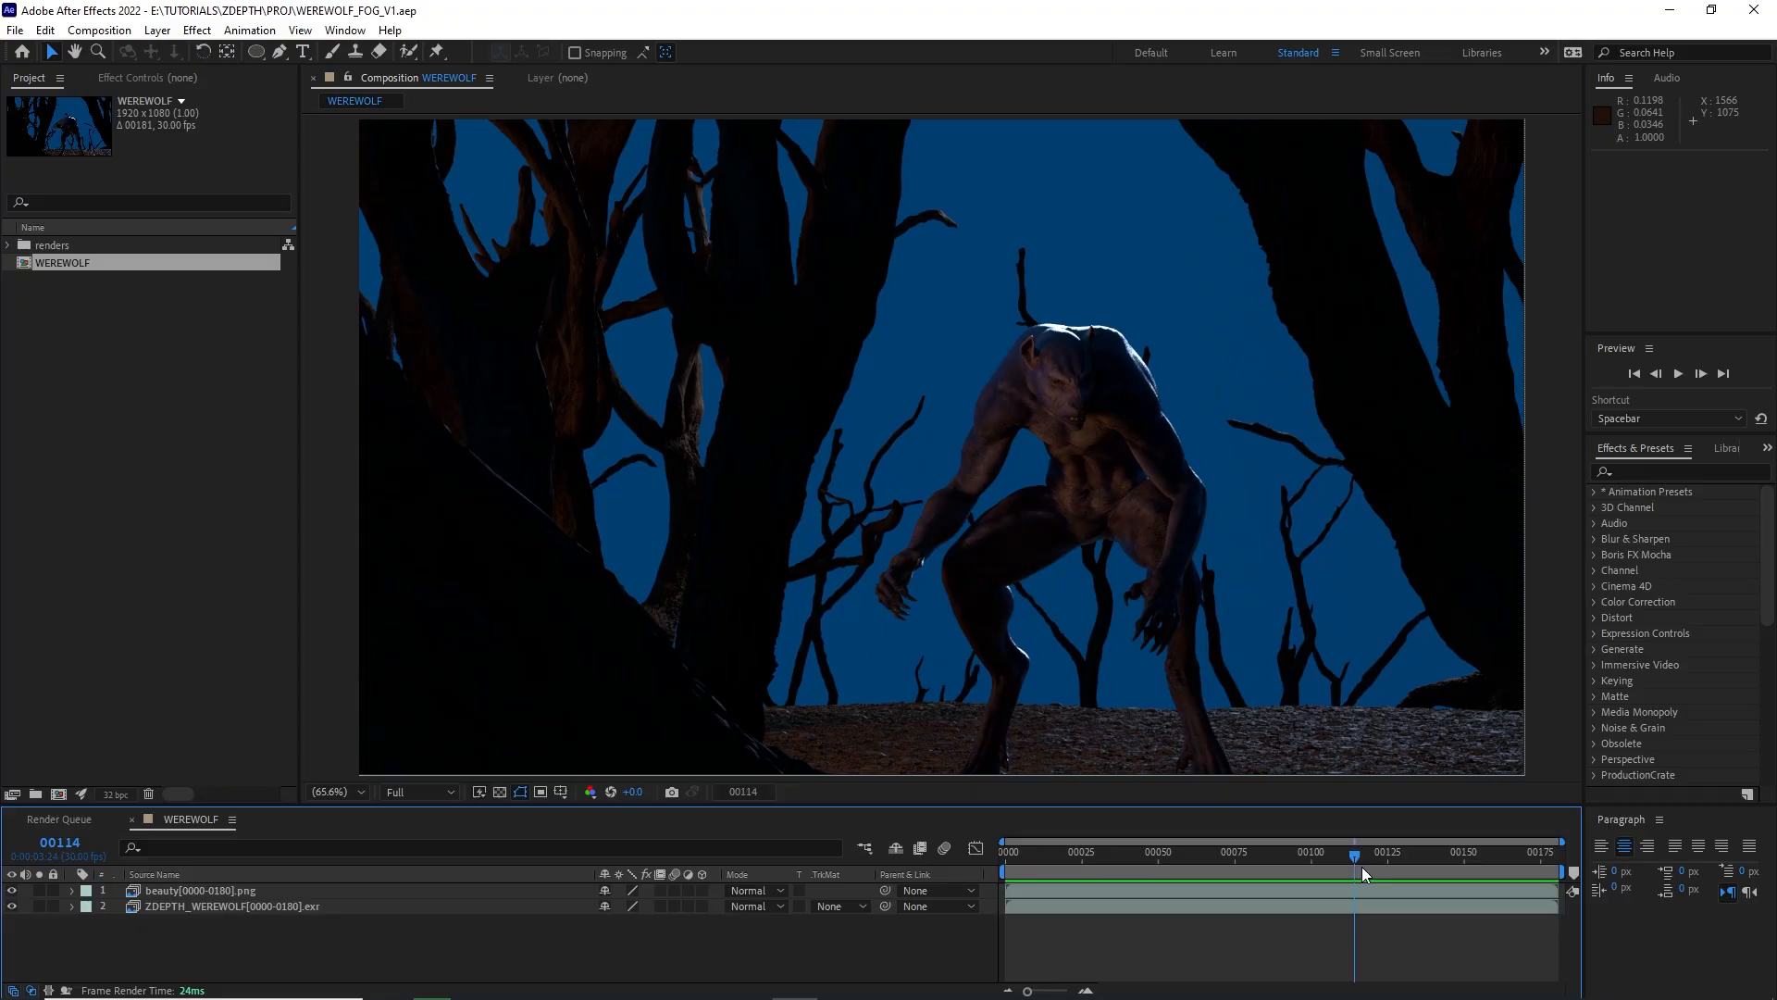
{"action": "mouse_move", "coordinate": [1286, 873]}
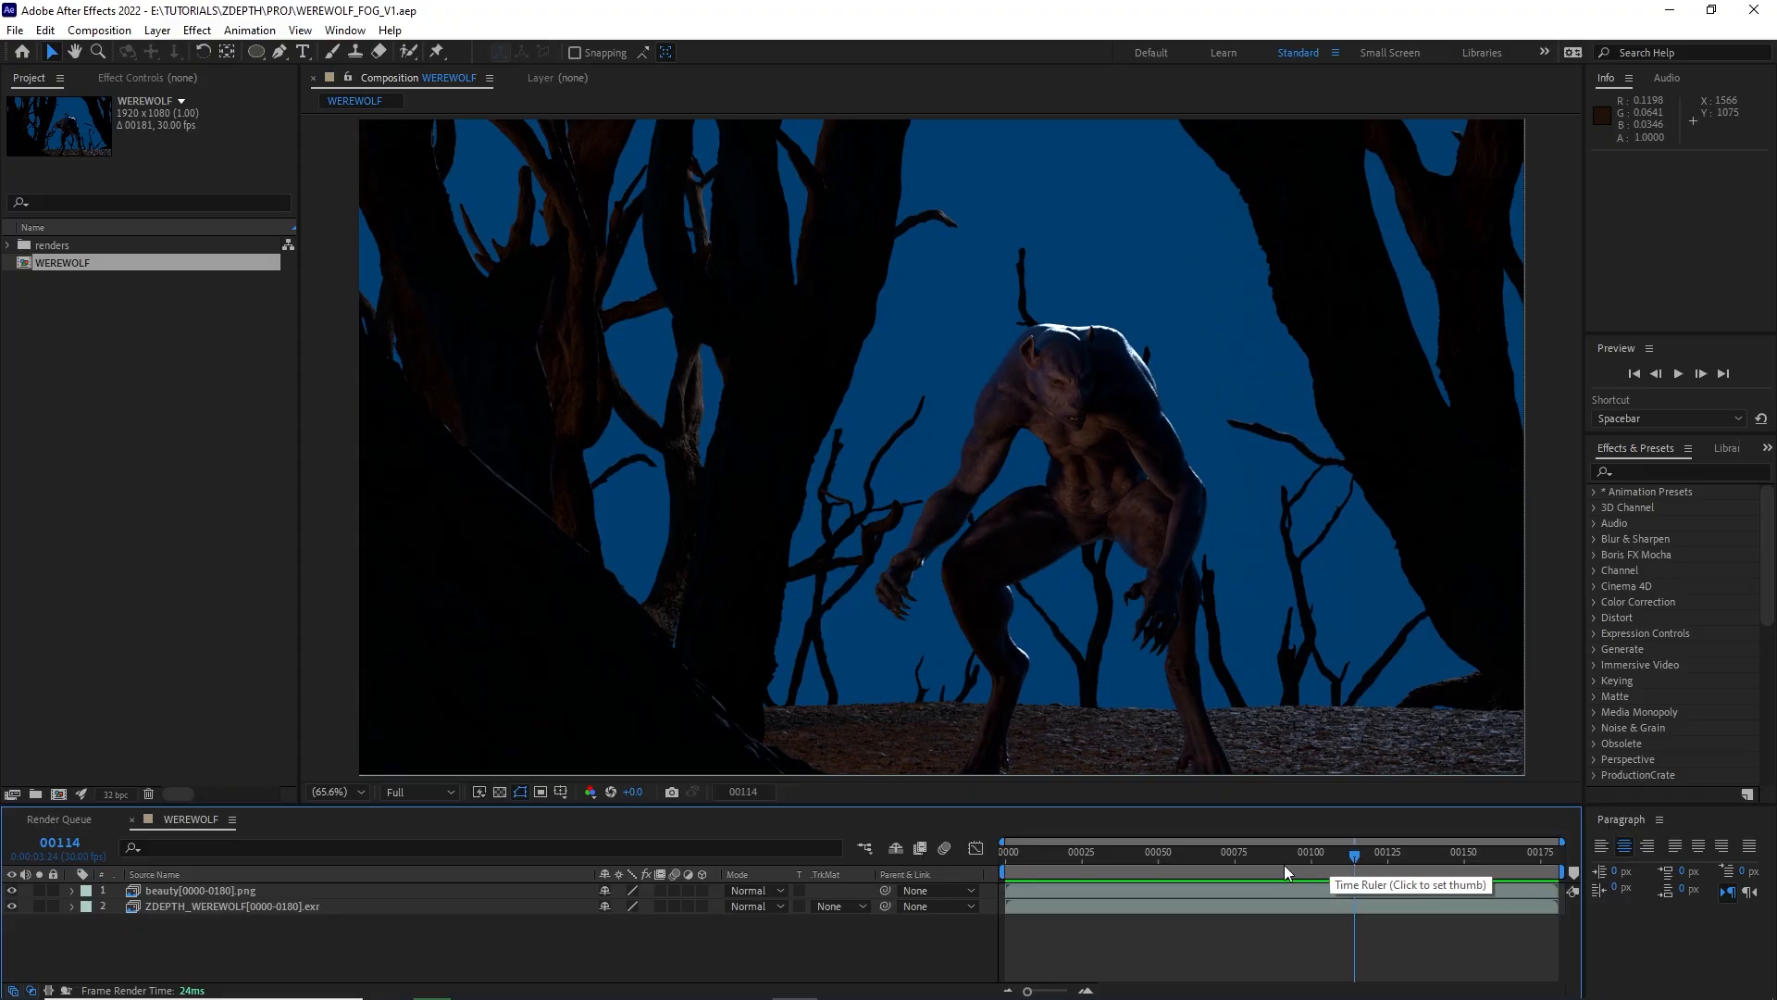
{"action": "left_click", "coordinate": [1394, 851]}
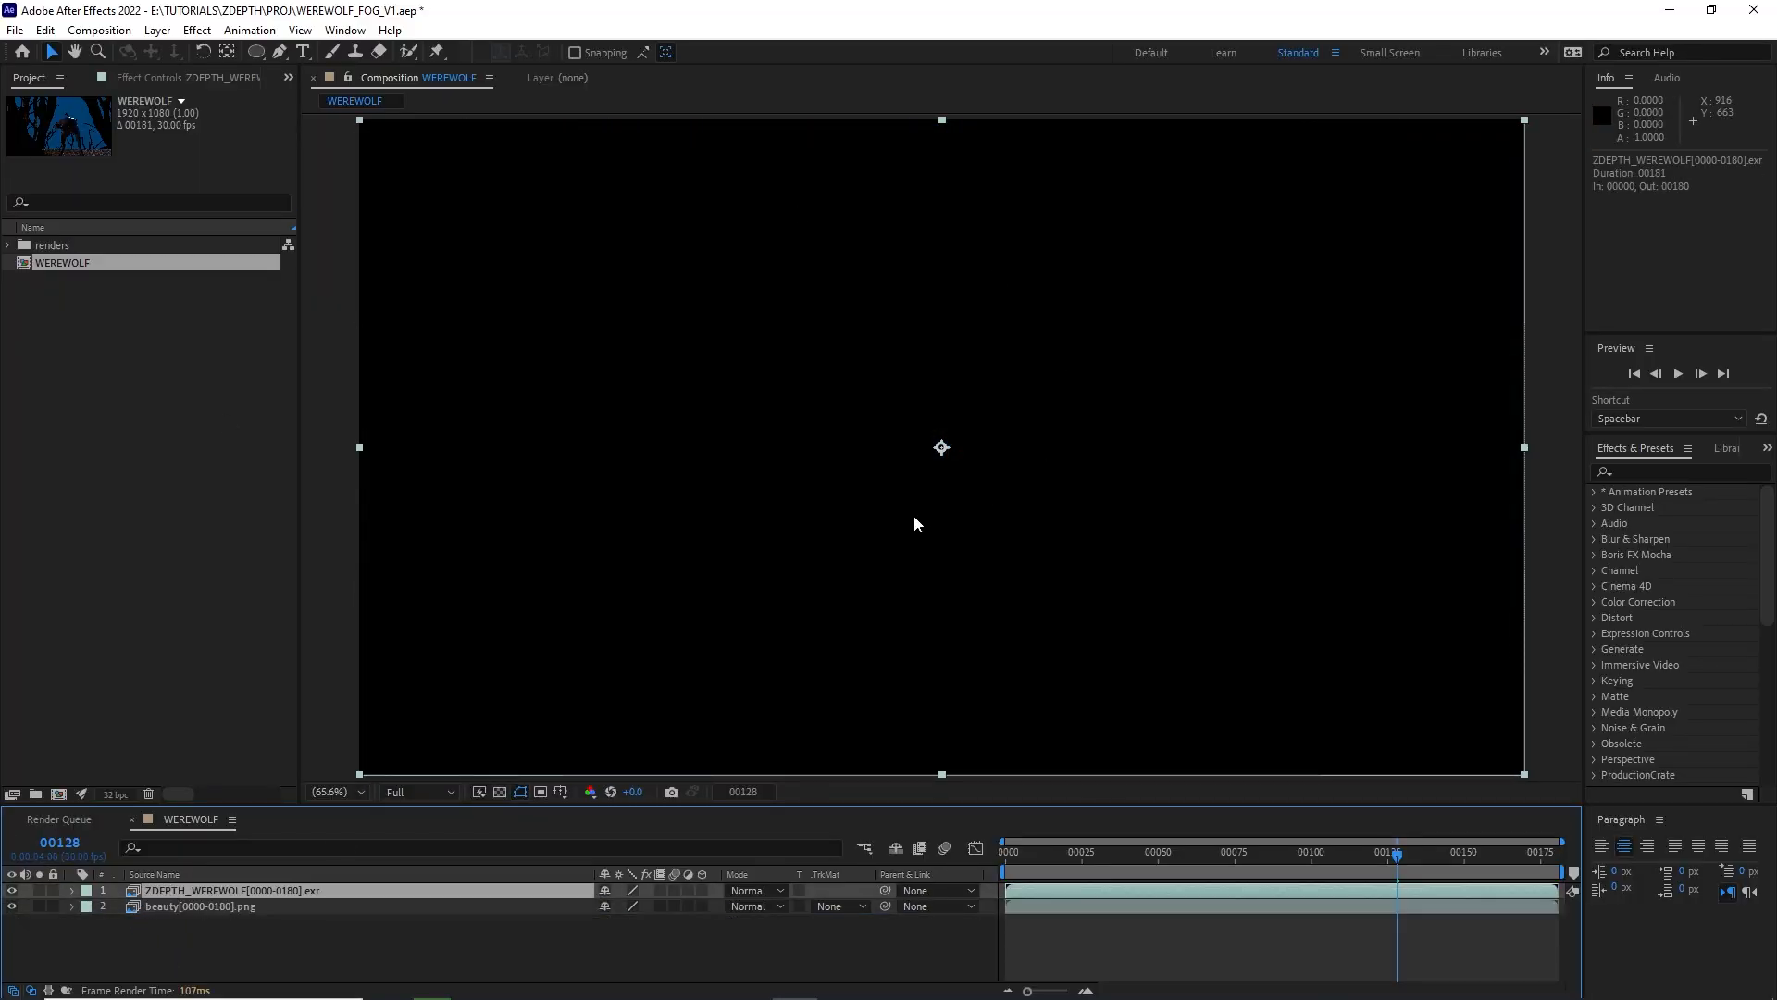
{"action": "left_click", "coordinate": [1677, 470]}
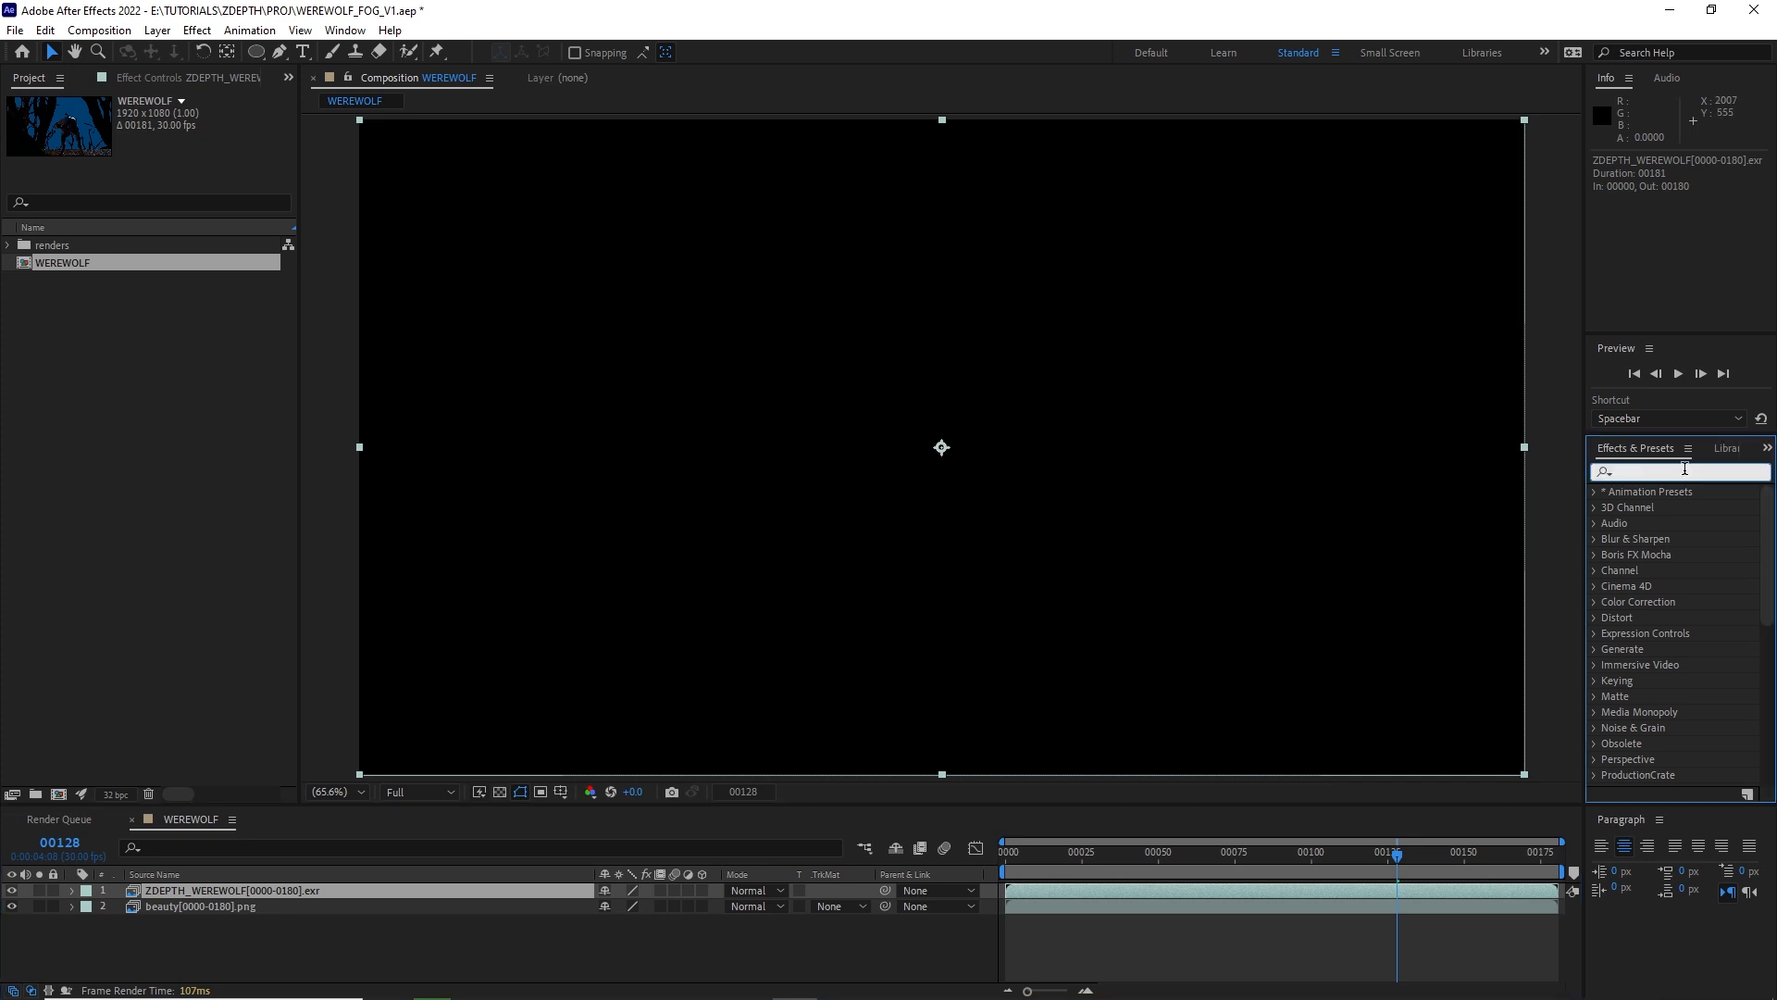
{"action": "type", "text": "extra"}
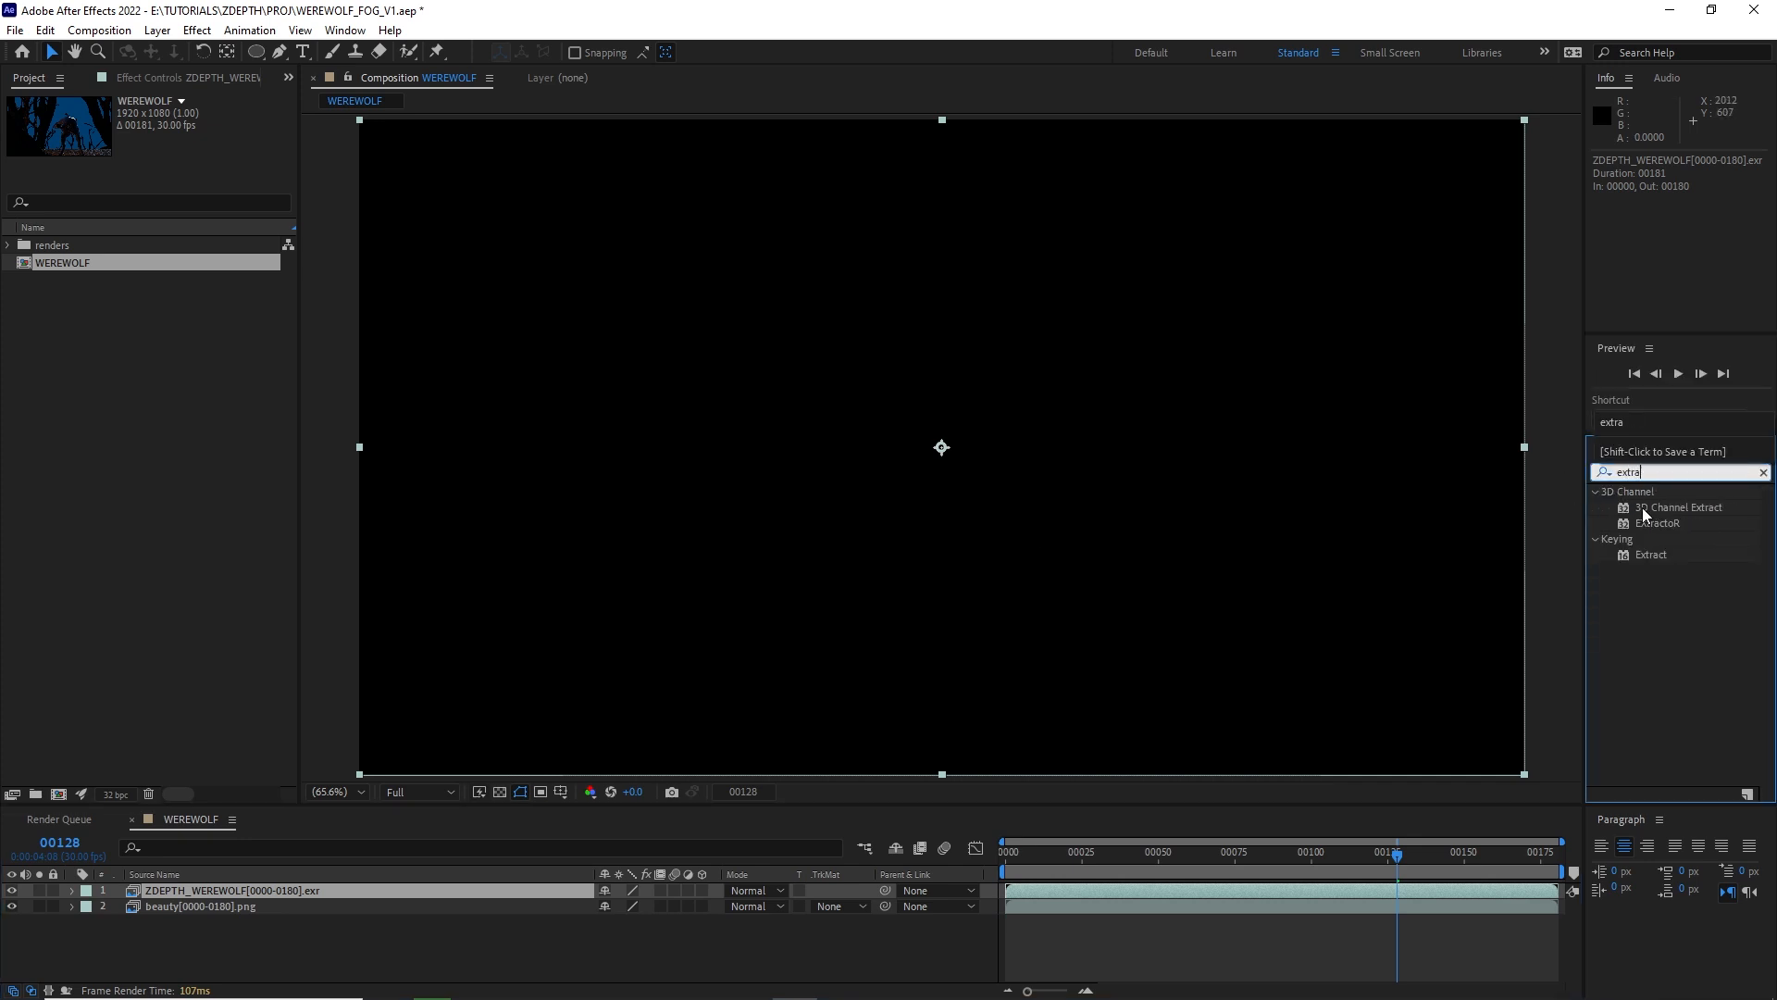
{"action": "double_click", "coordinate": [1658, 522]}
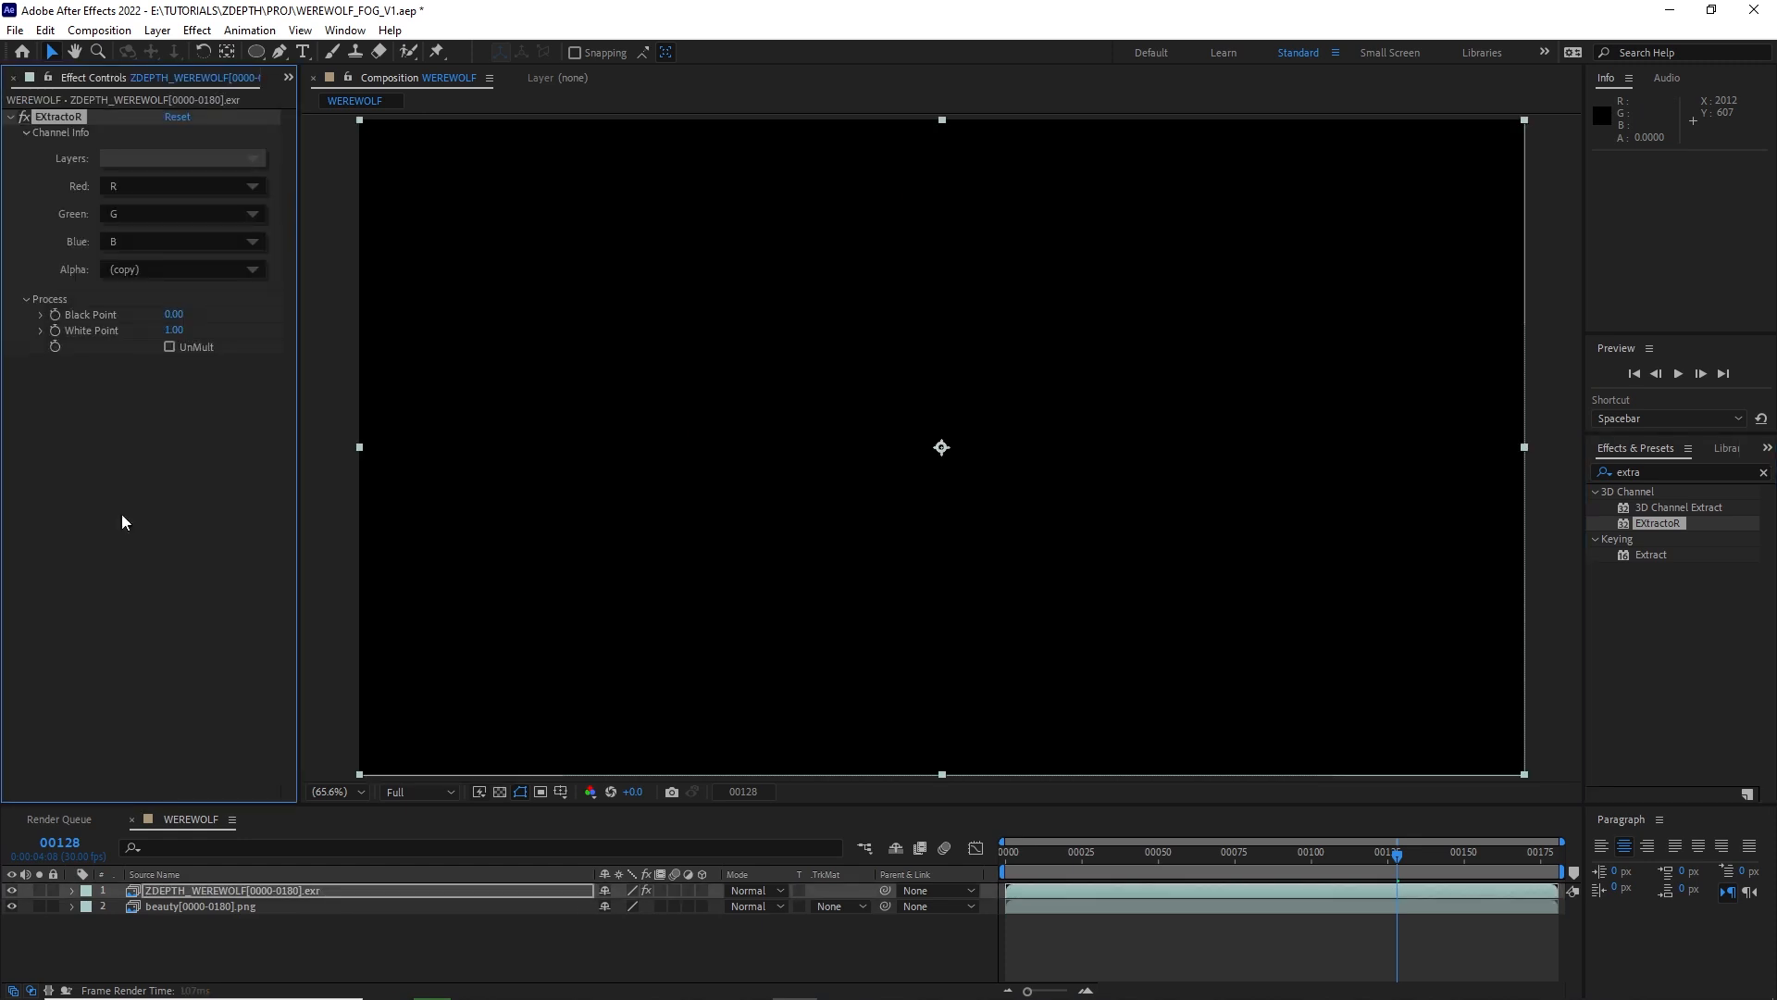
{"action": "left_click", "coordinate": [181, 157]}
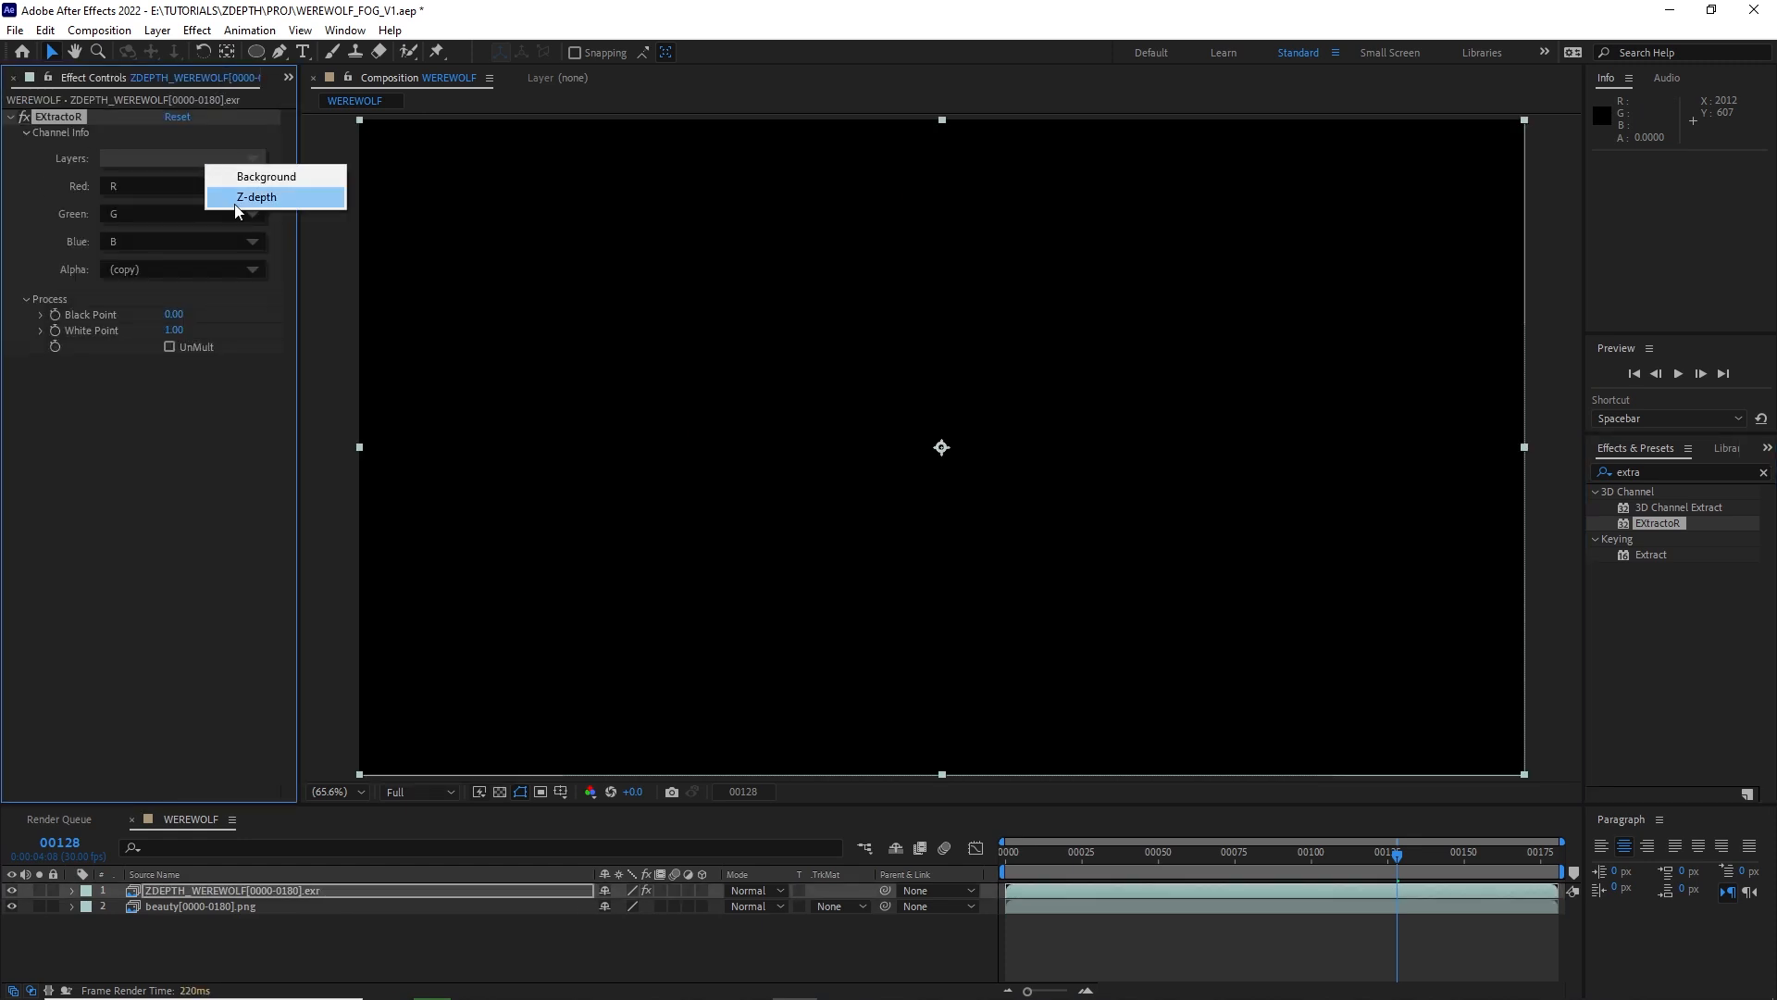
{"action": "left_click", "coordinate": [257, 196]}
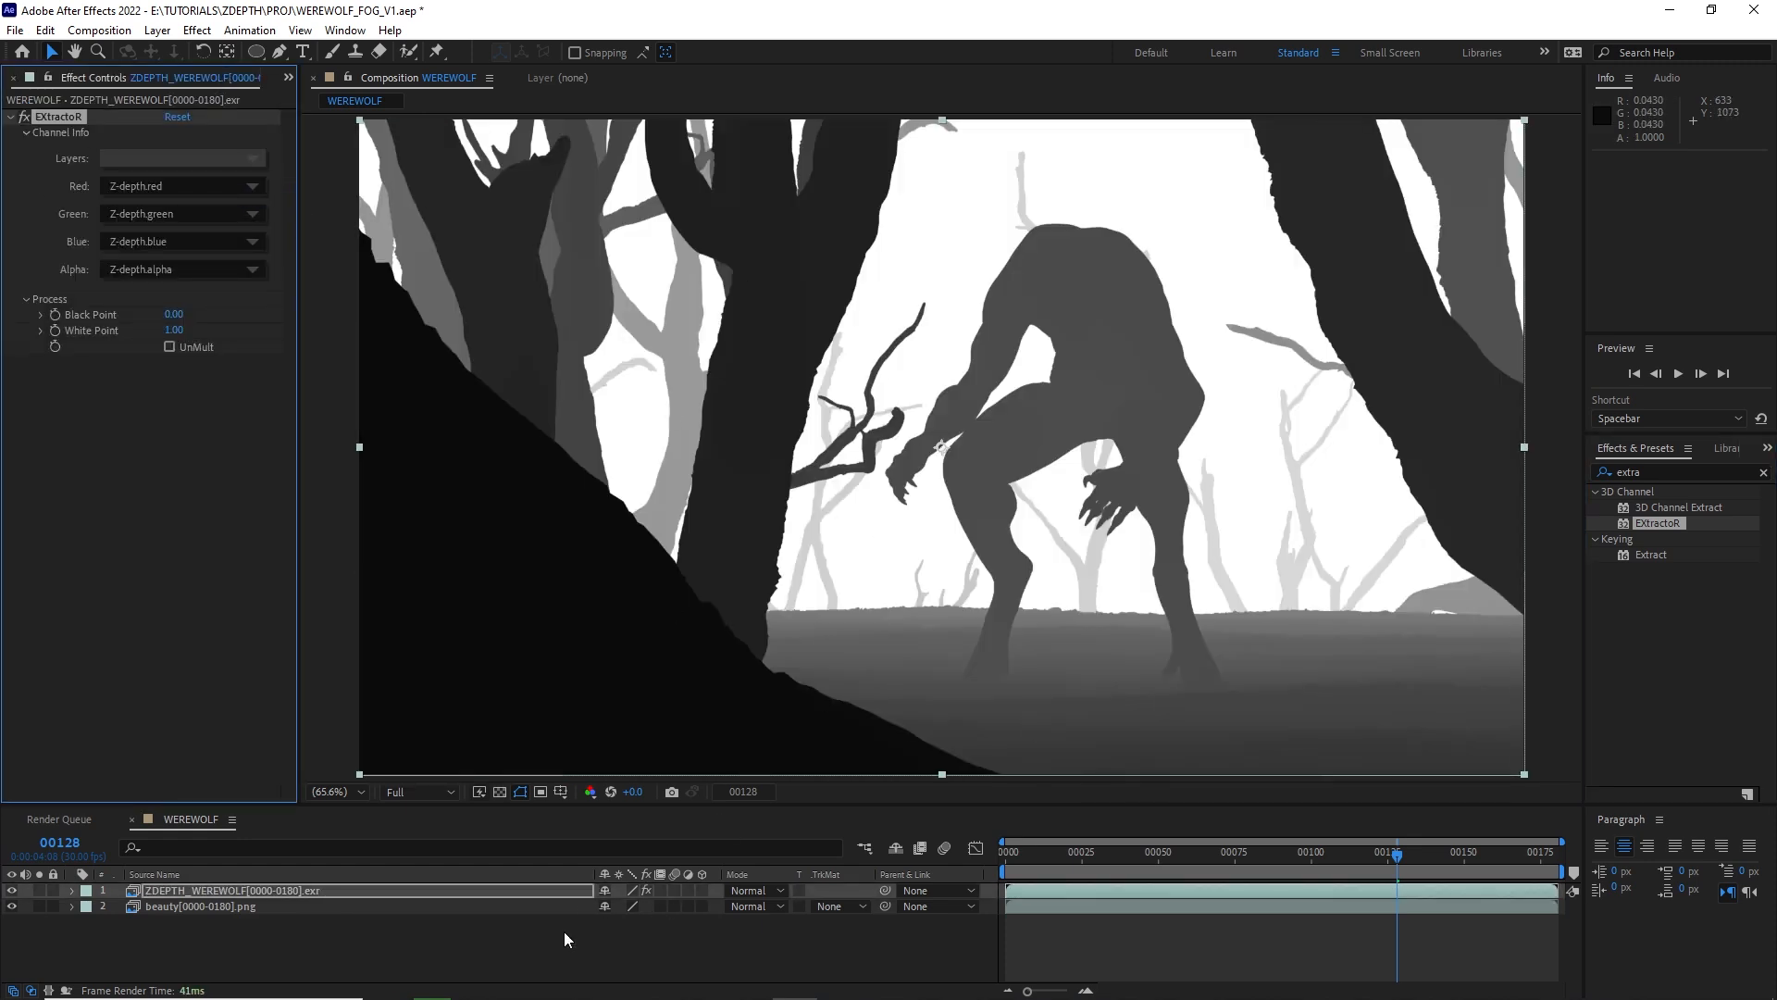
{"action": "mouse_move", "coordinate": [1298, 584]}
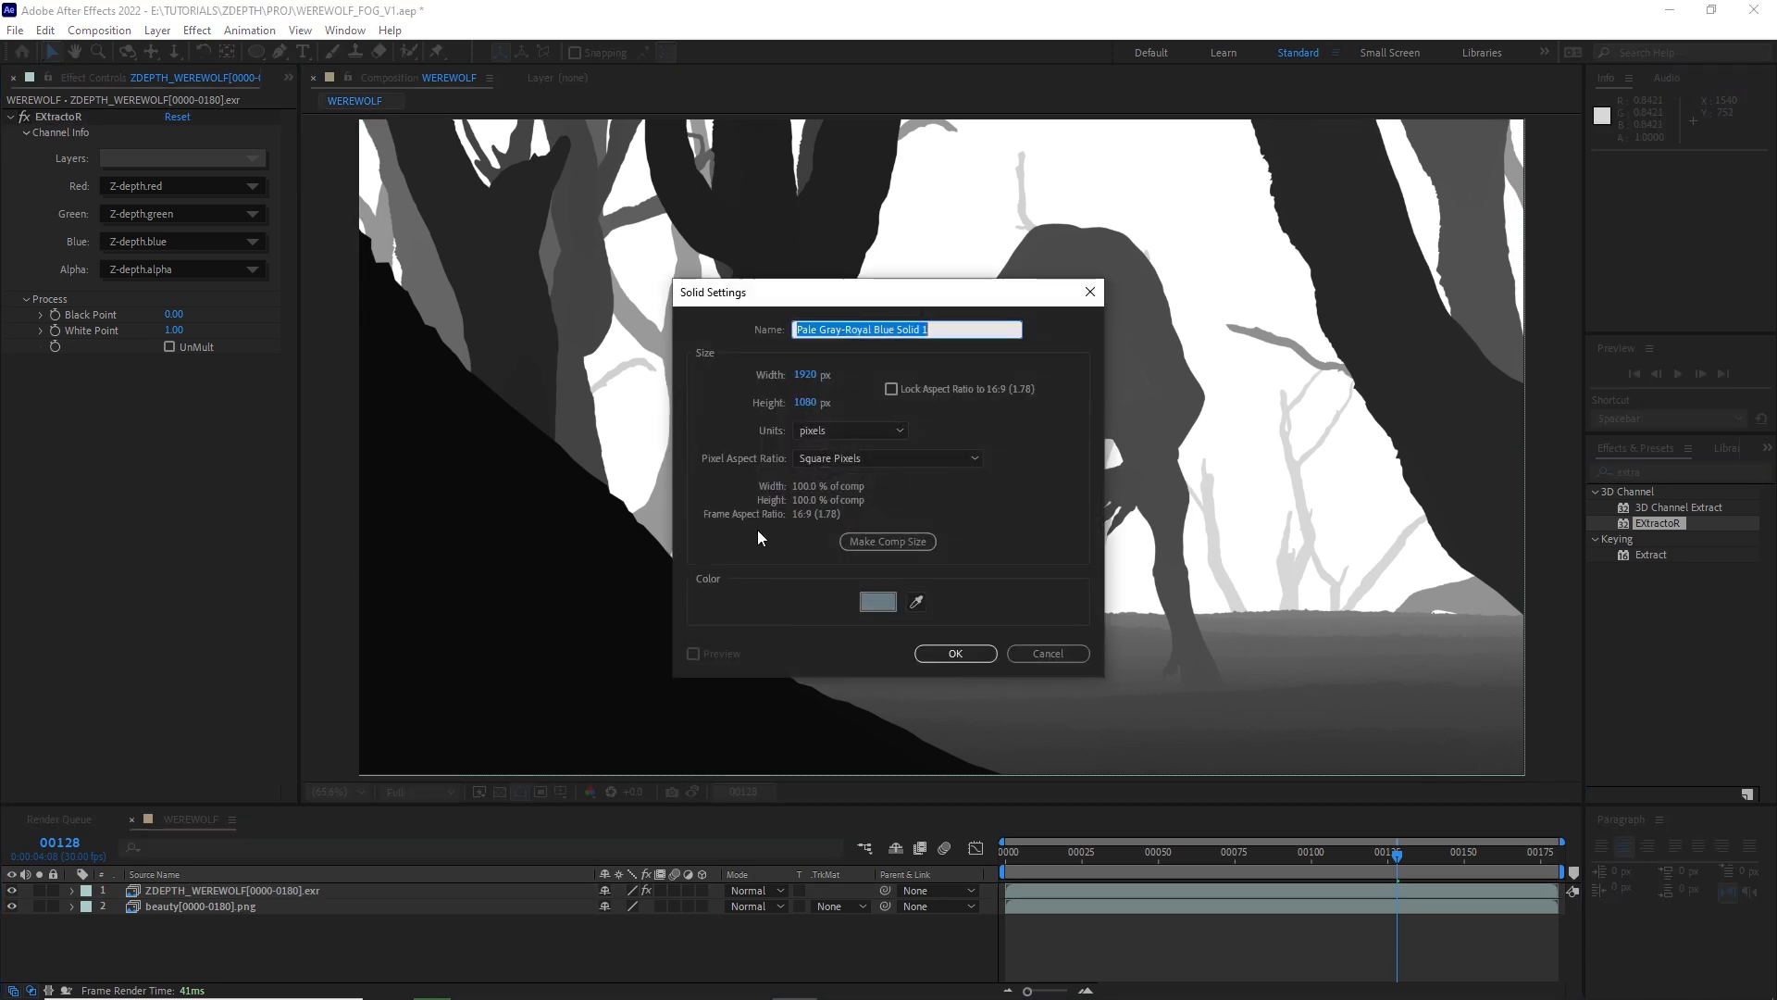
Create the 1920×1080 fog solid in a slightly darkened, desaturated grey-blue.
{"action": "left_click", "coordinate": [878, 600]}
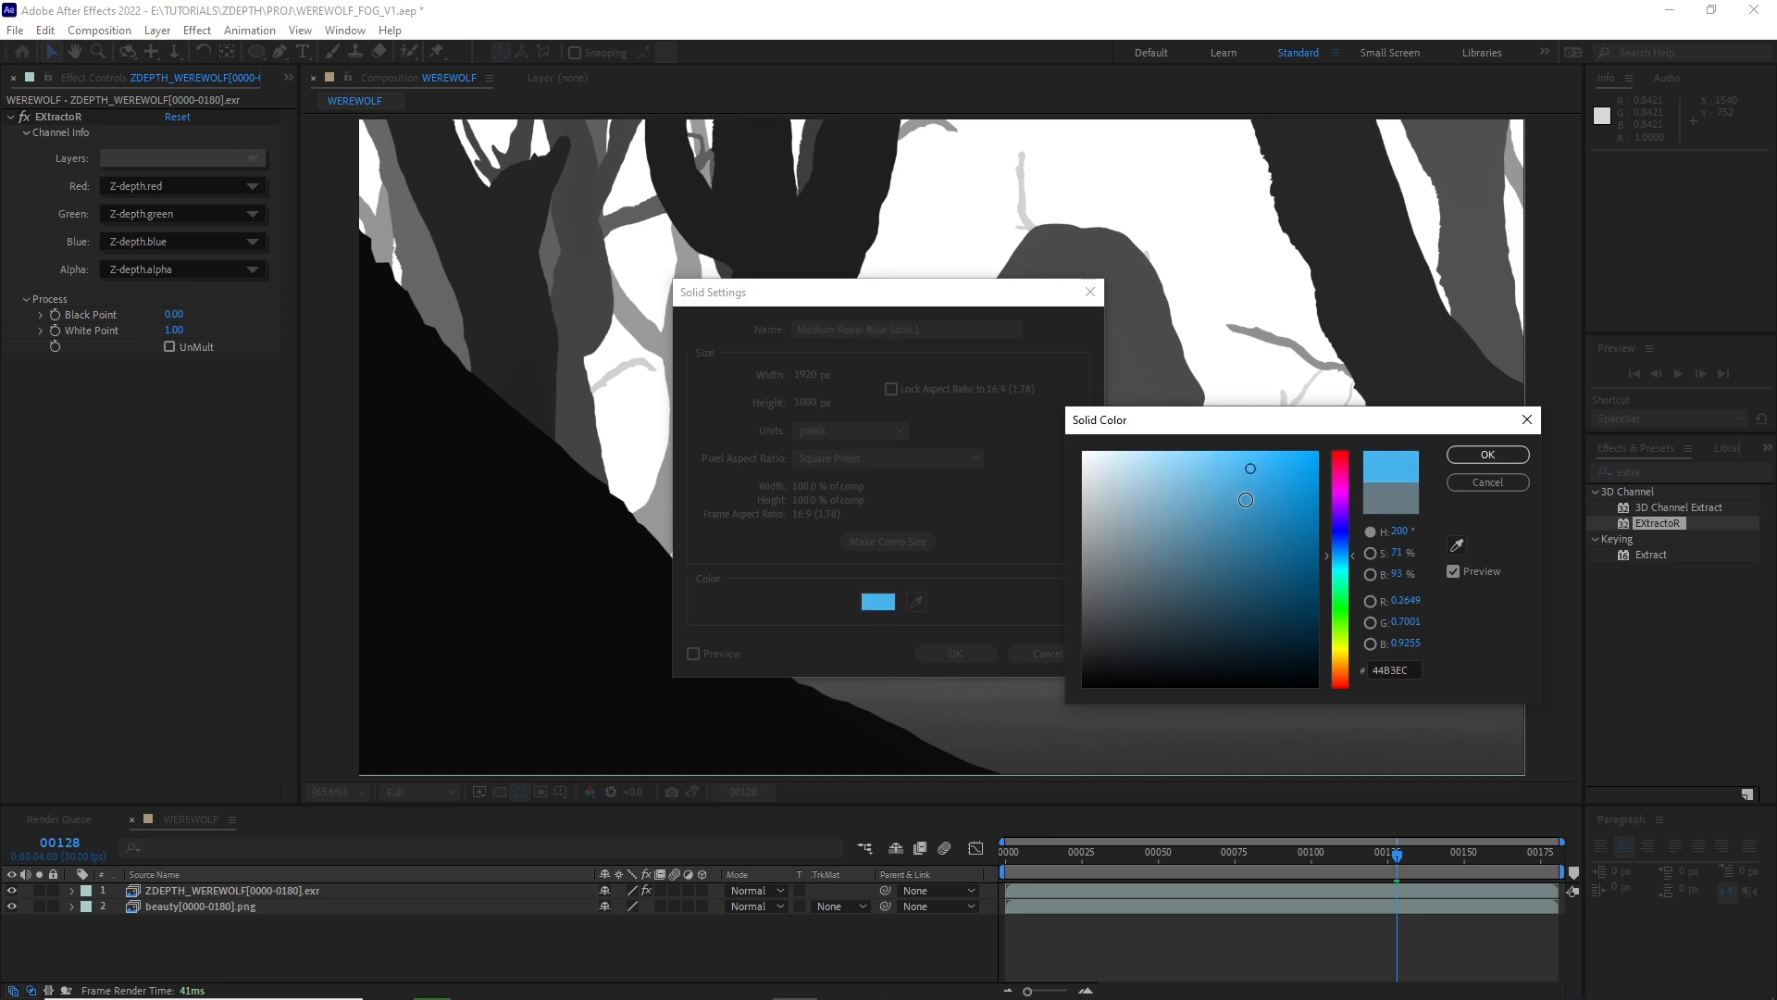
{"action": "left_click", "coordinate": [1095, 562]}
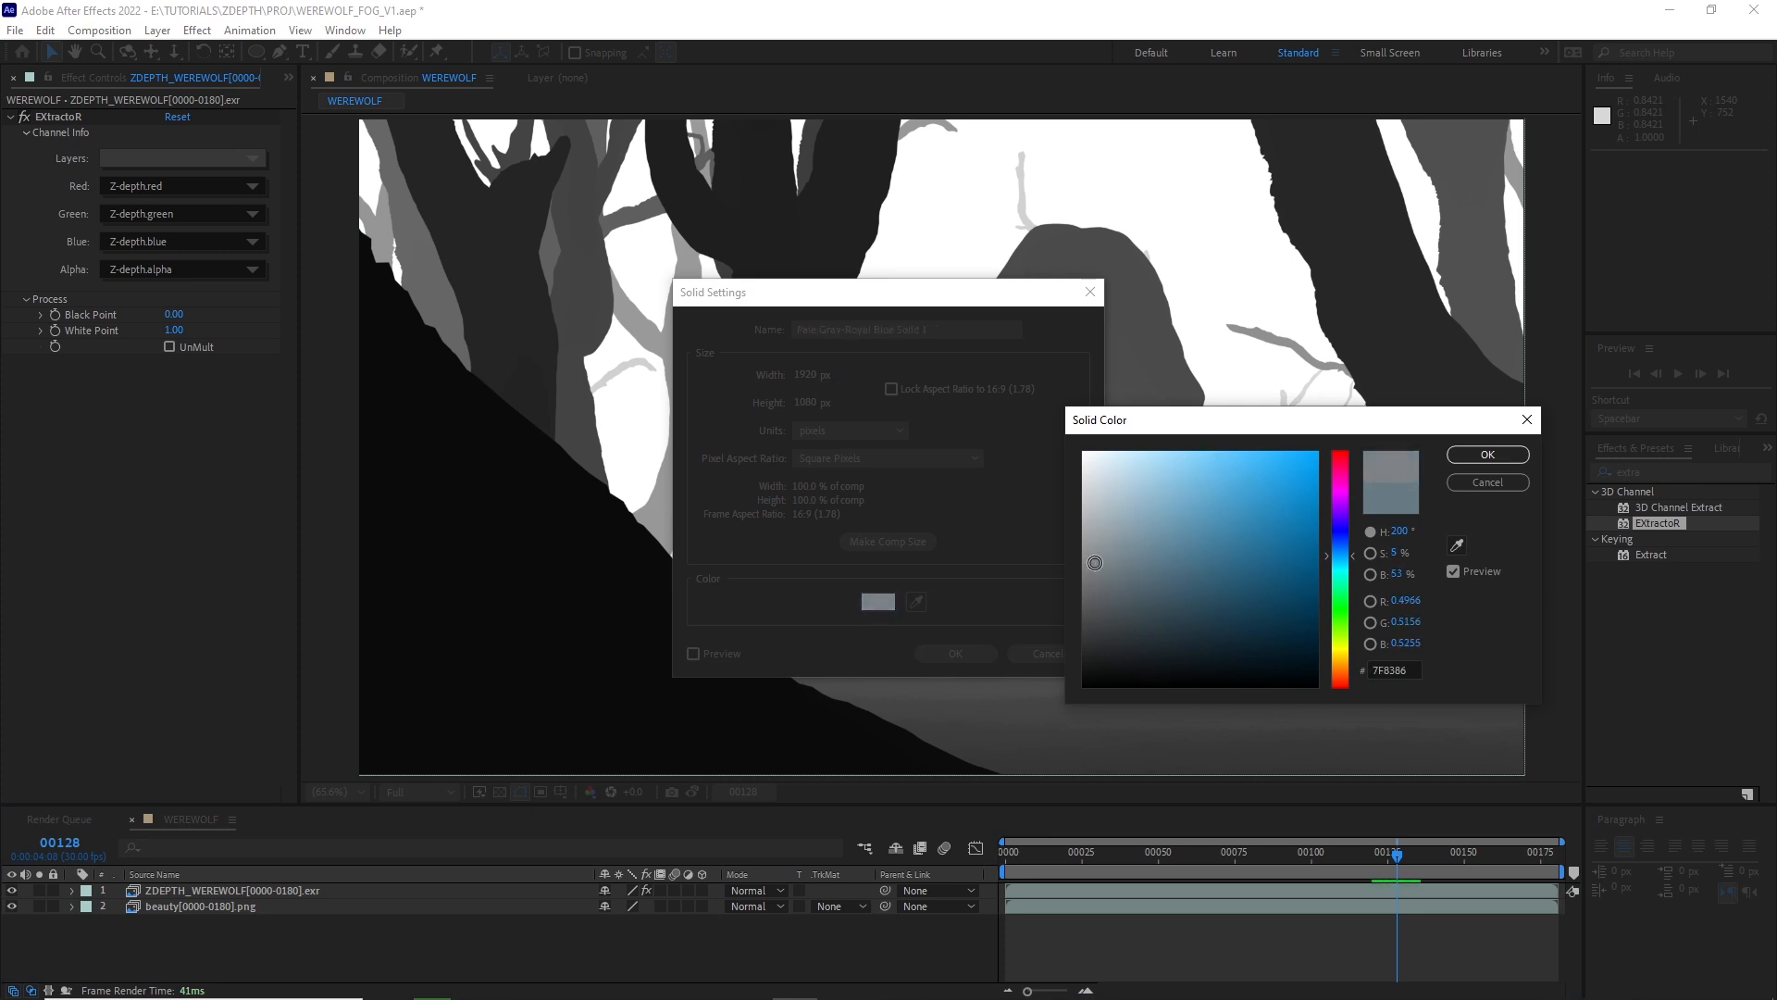
{"action": "left_click", "coordinate": [1099, 582]}
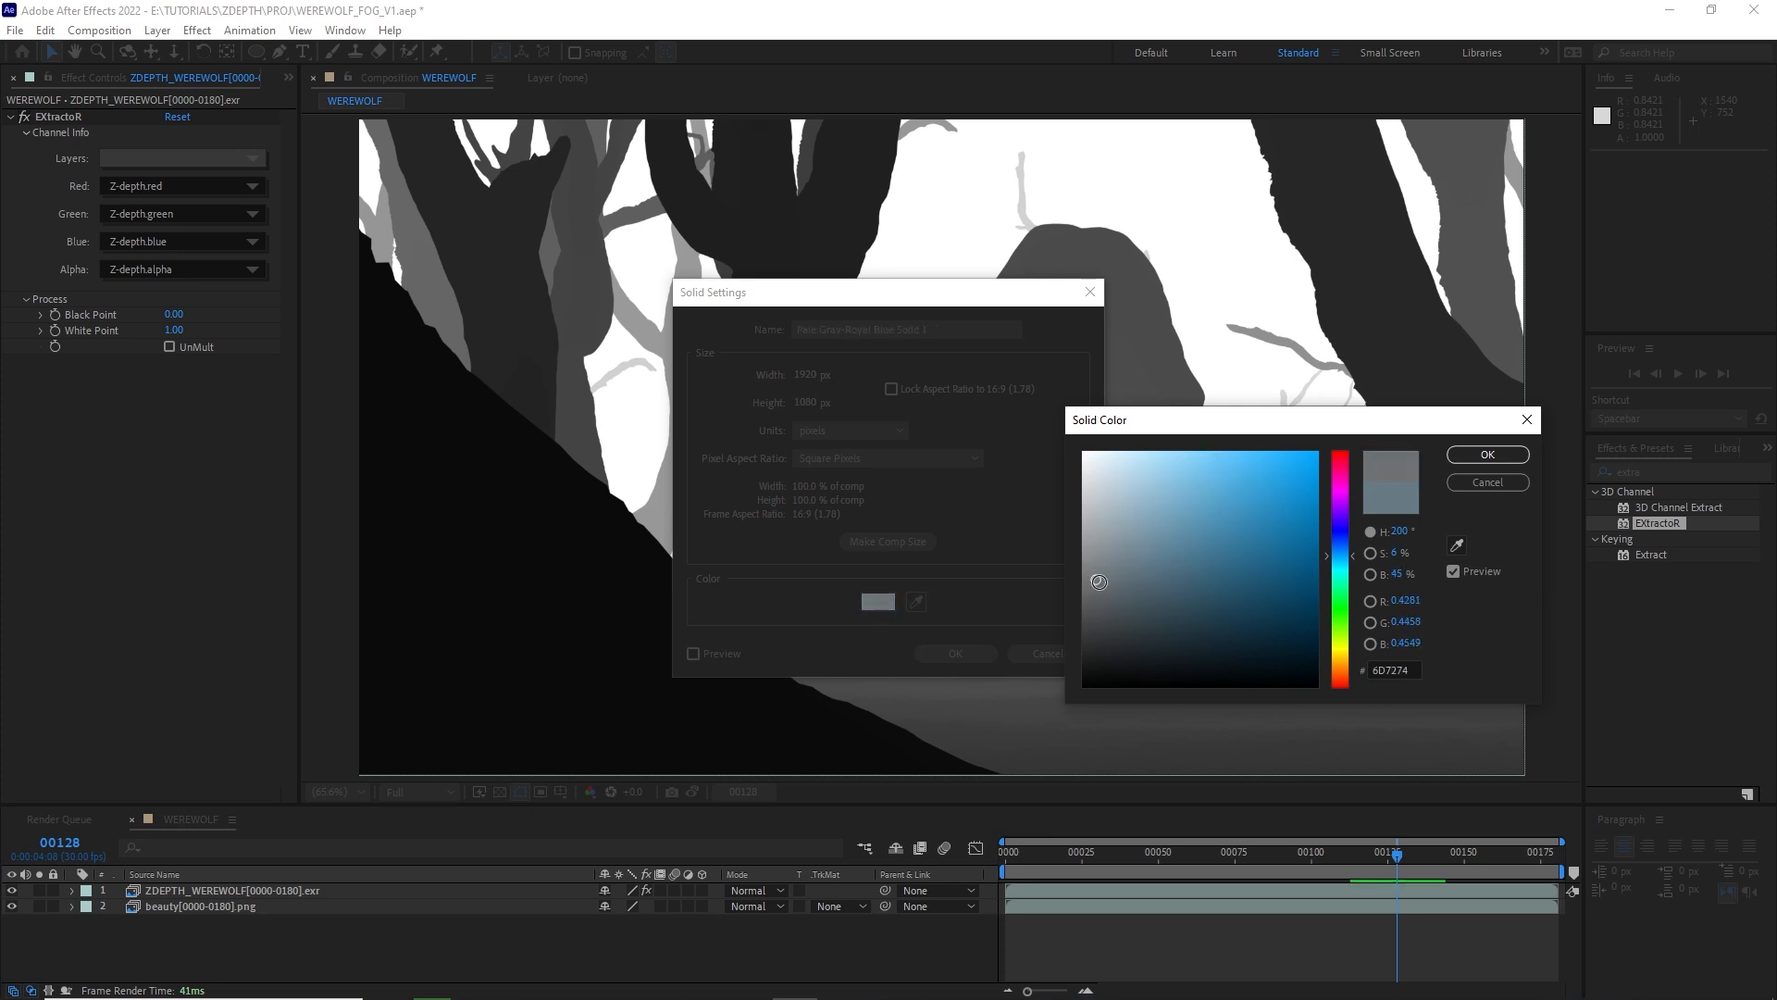
{"action": "left_click", "coordinate": [1487, 454]}
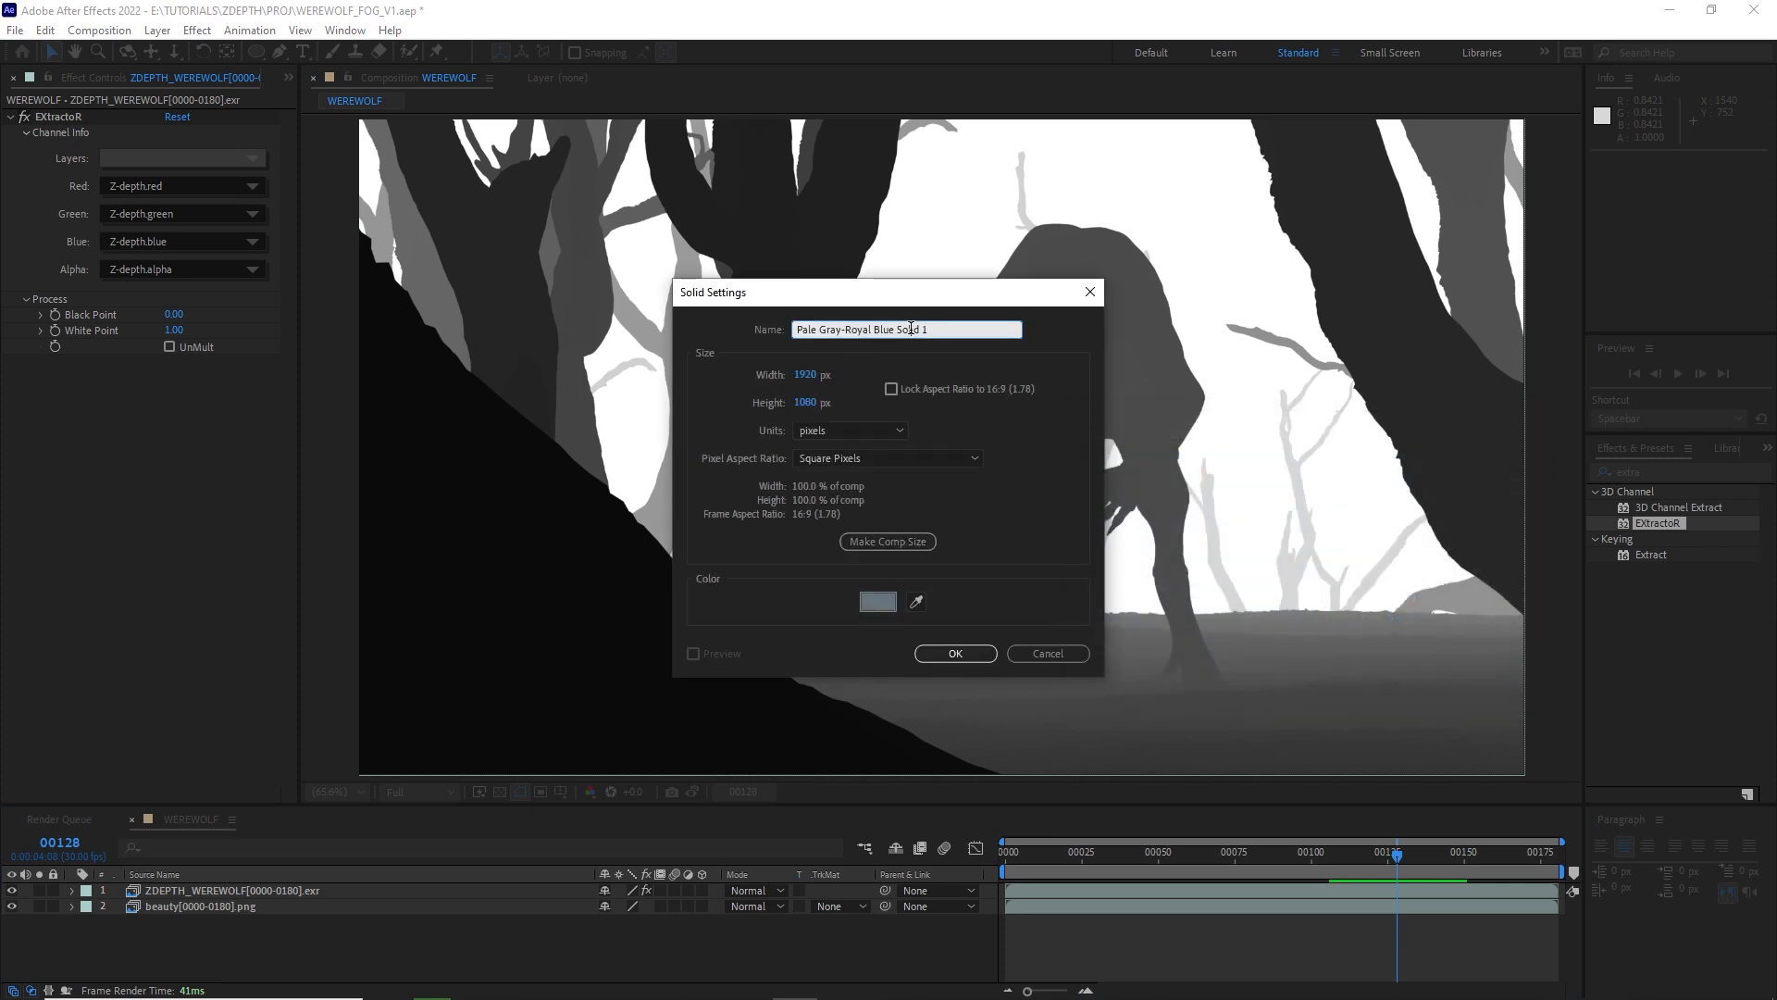
{"action": "left_click", "coordinate": [954, 652]}
{"action": "type", "text": "gradie"}
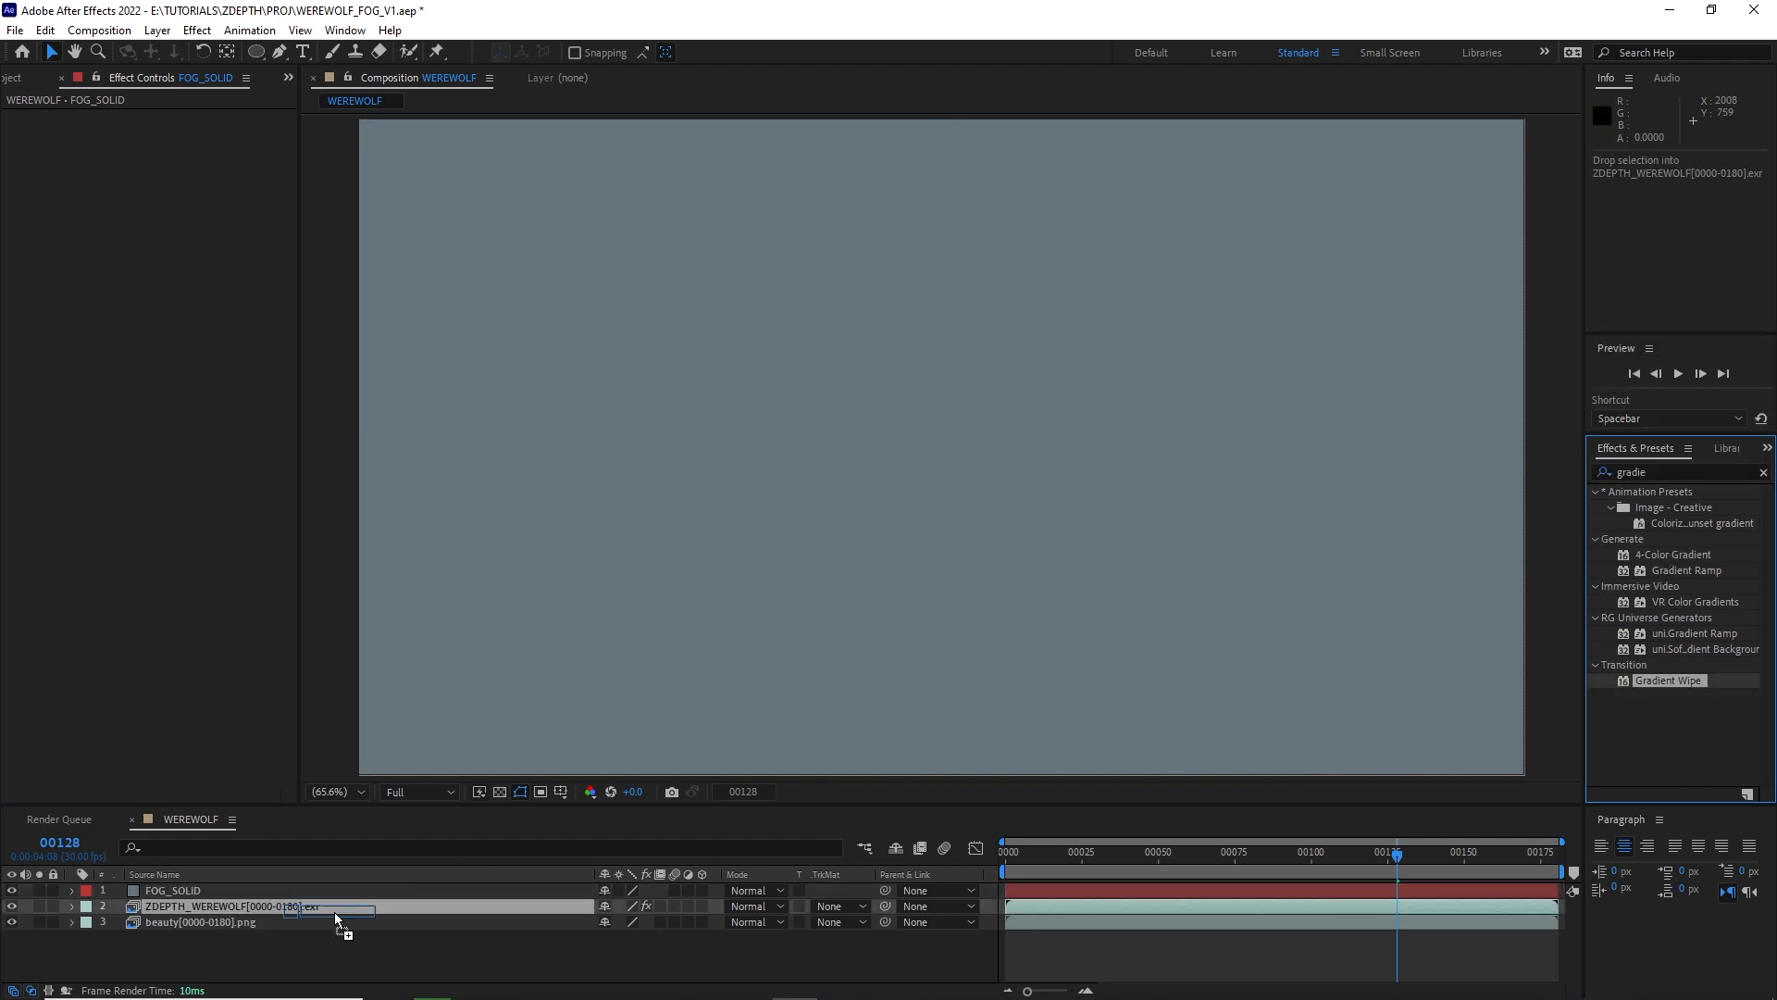
Drive the fog solid's Gradient Wipe from the ZDEPTH layer with effects, and move the beauty render above the depth pass.
{"action": "left_click", "coordinate": [188, 163]}
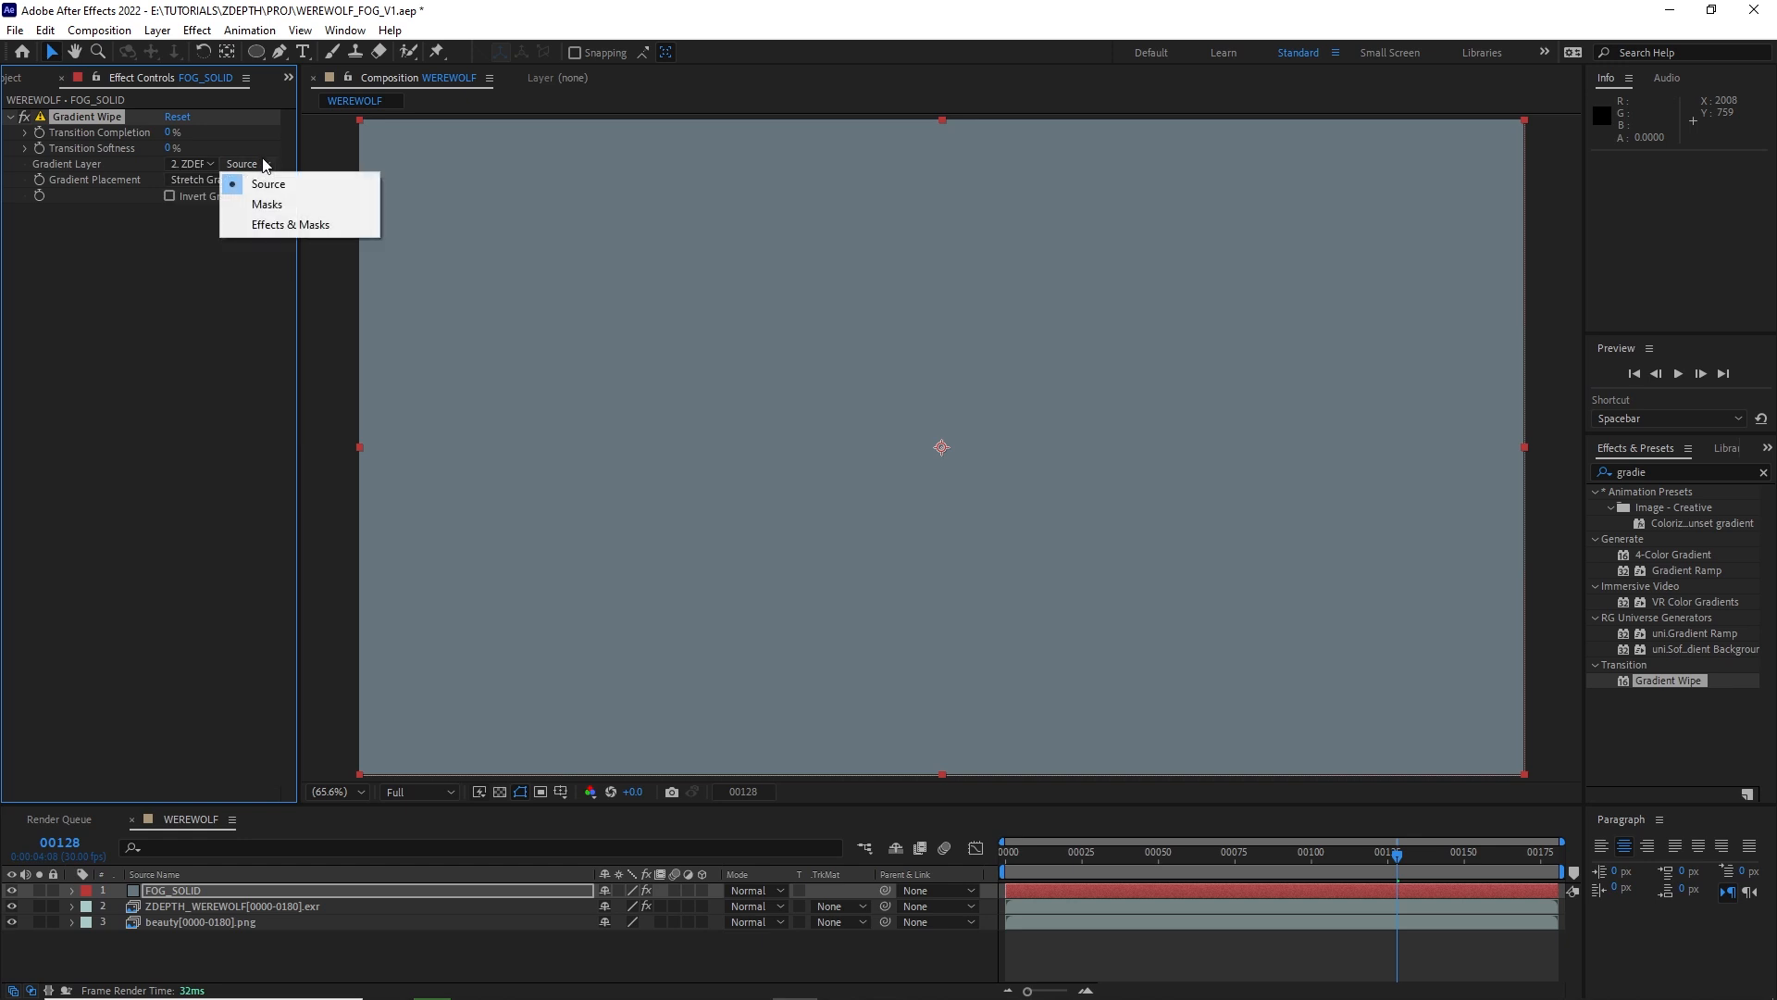
{"action": "mouse_move", "coordinate": [317, 224]}
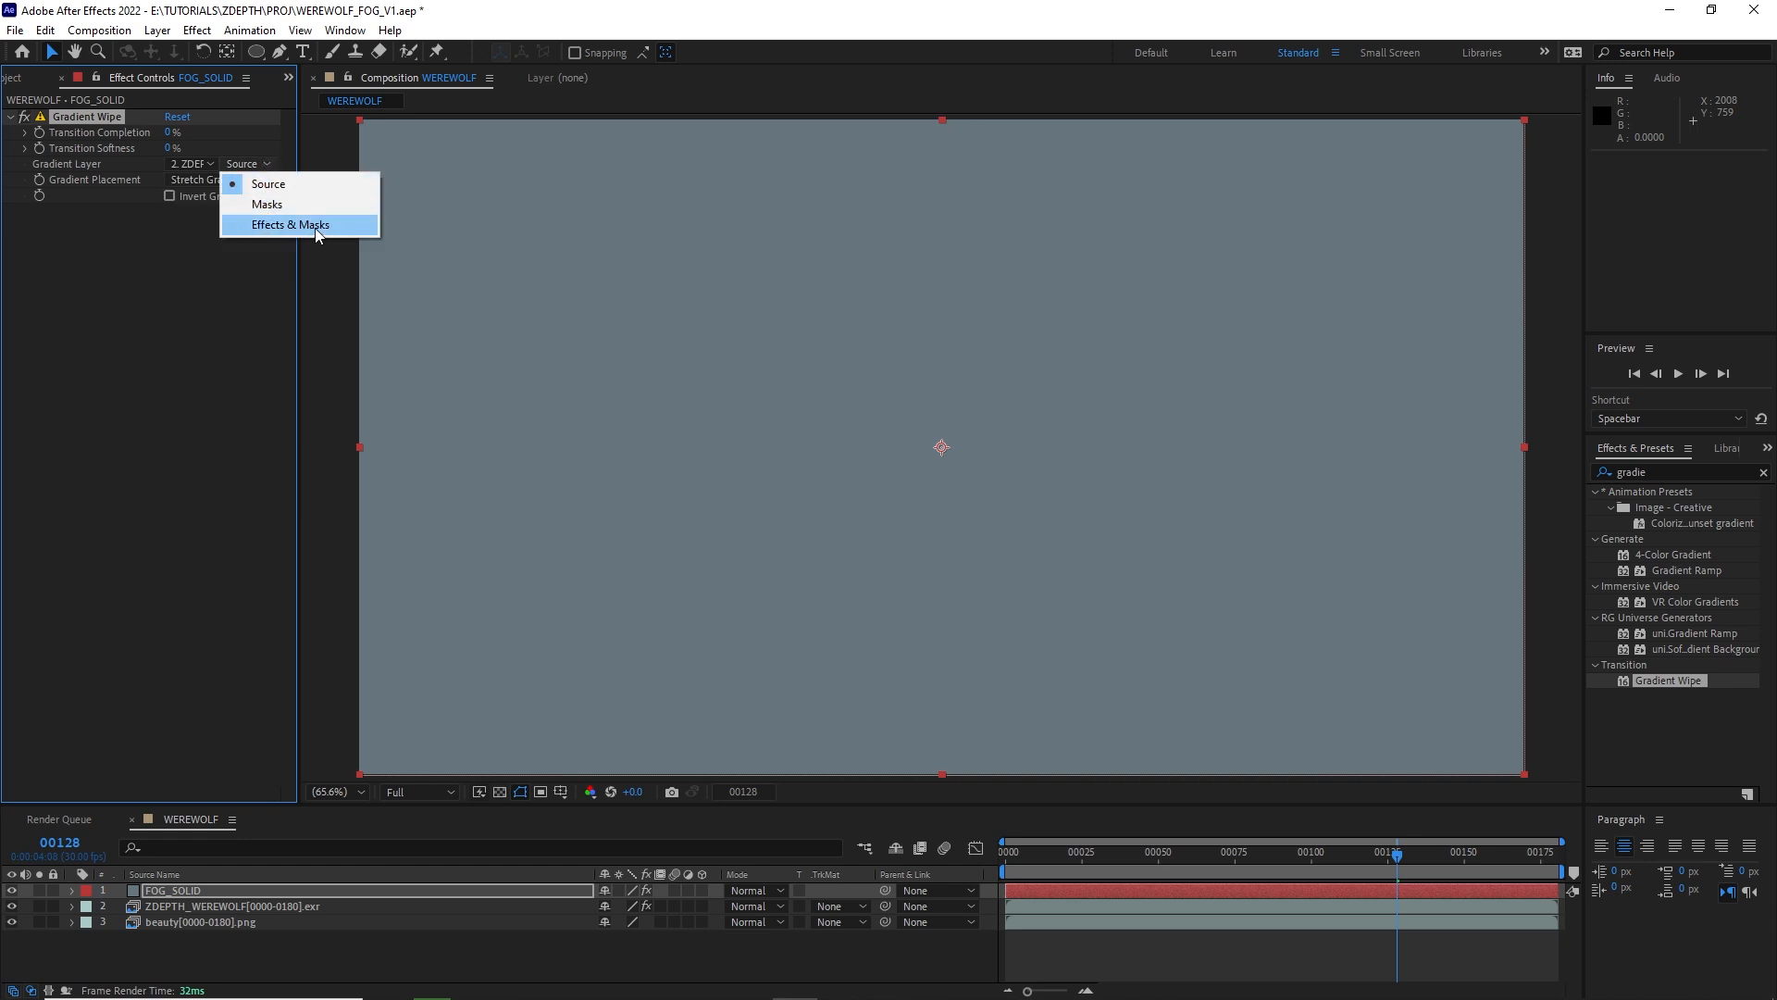
{"action": "left_click", "coordinate": [289, 223]}
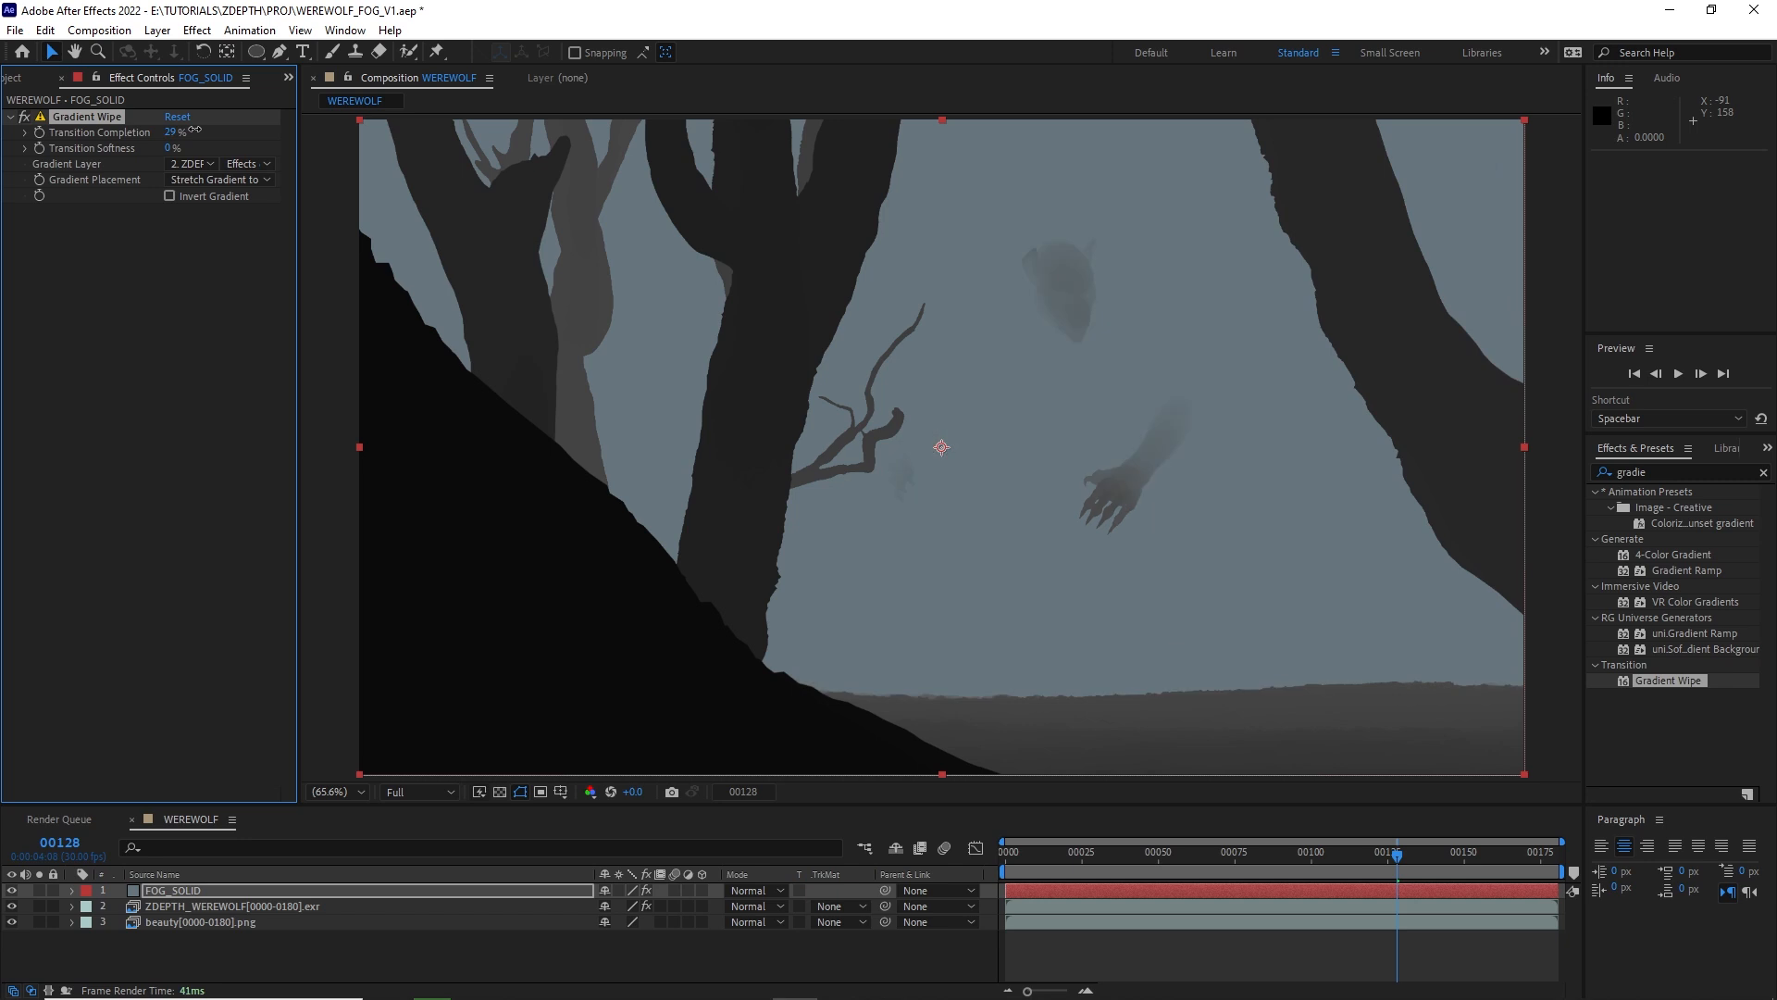
{"action": "left_click", "coordinate": [173, 147]}
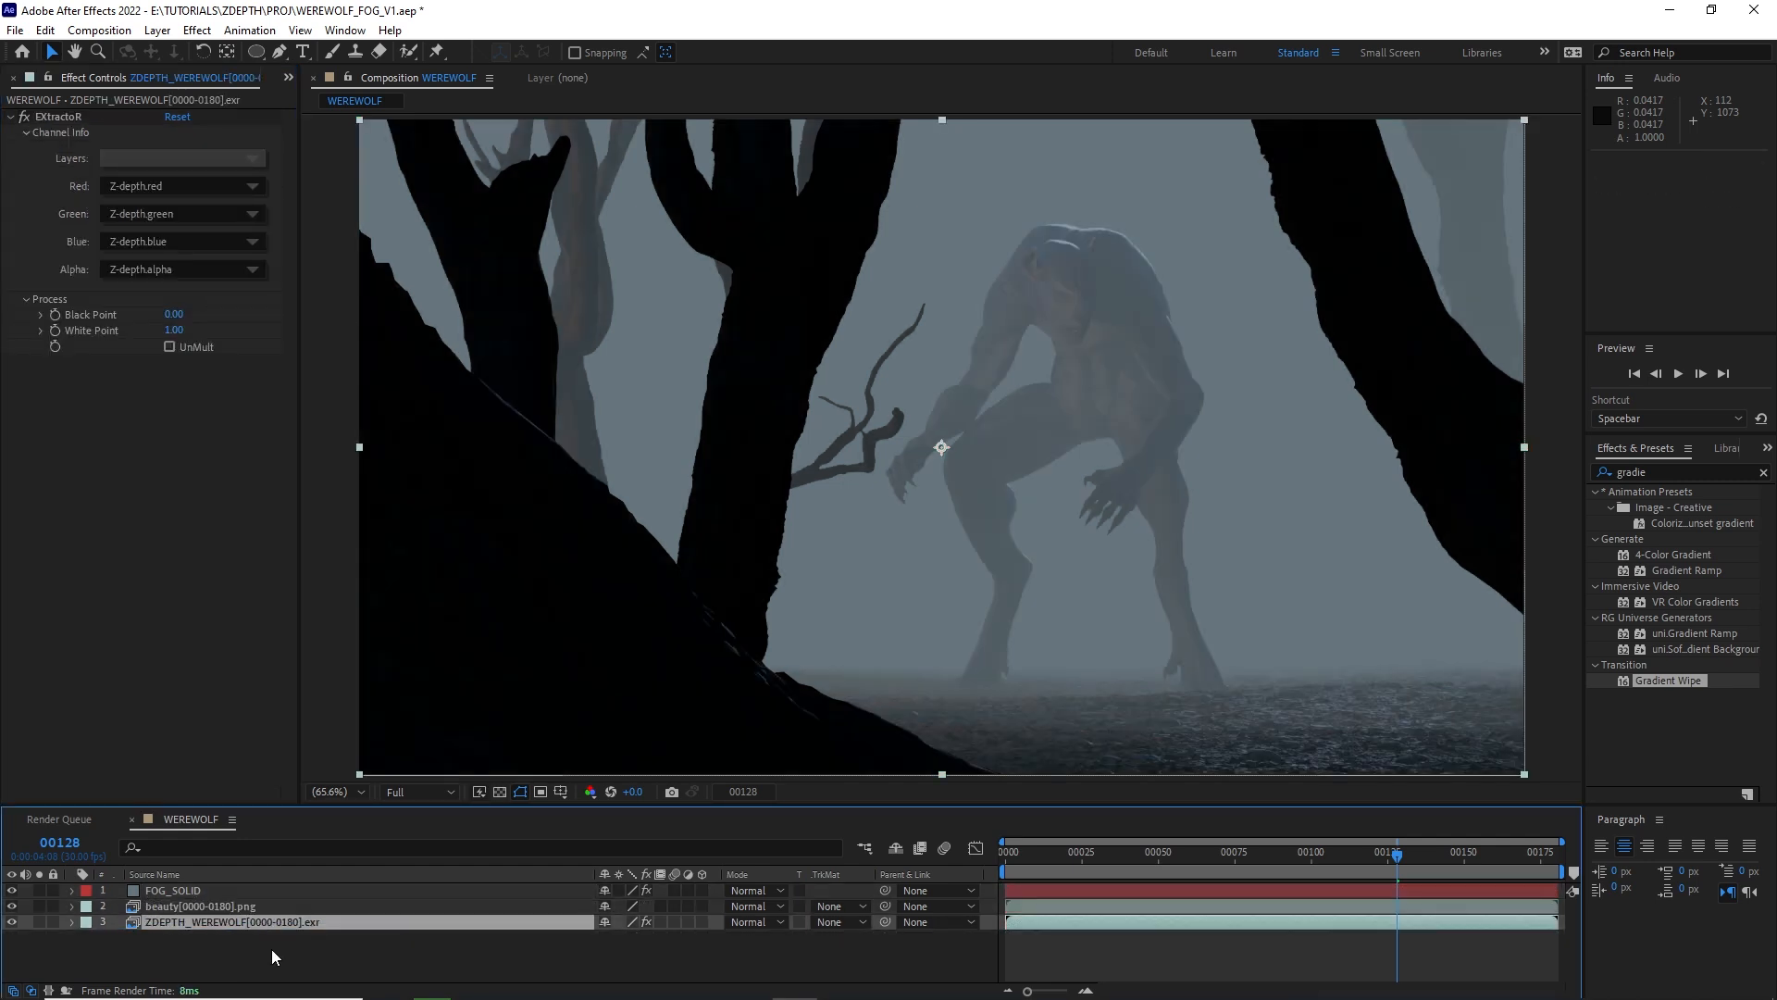
Play and stop the foggy werewolf preview, then scroll through FootageCrate fog results.
{"action": "key", "text": "space"}
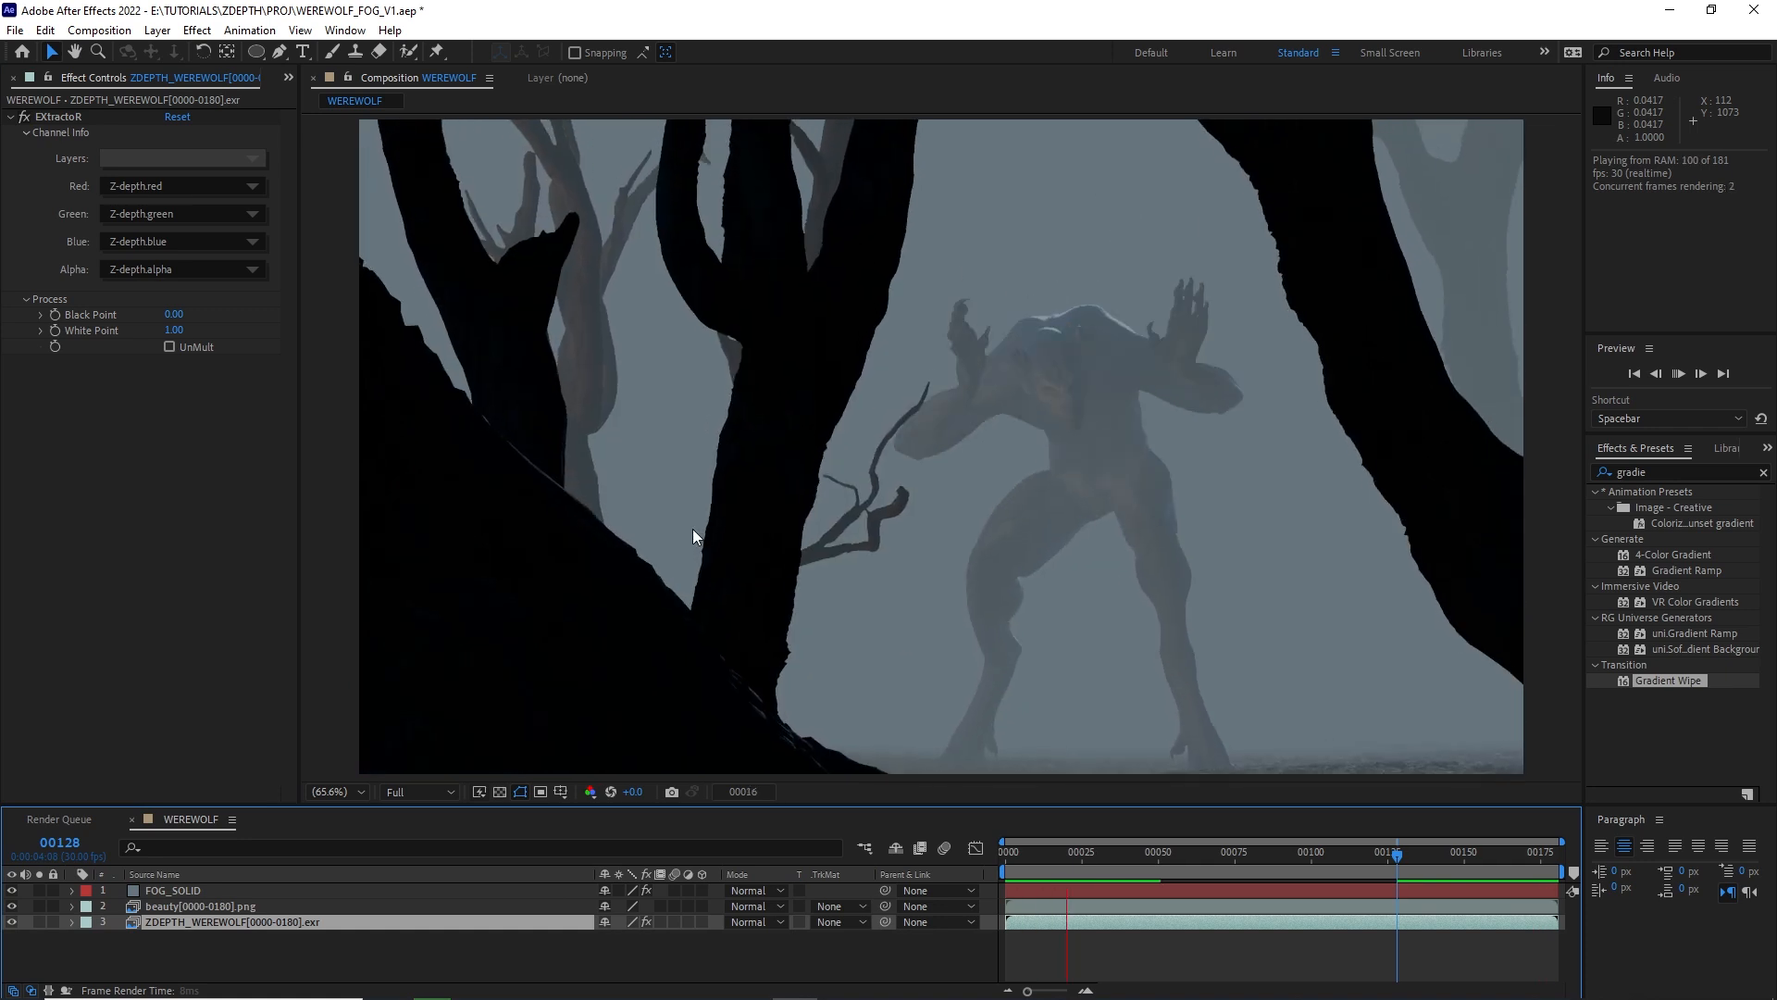
{"action": "left_click", "coordinate": [1197, 851]}
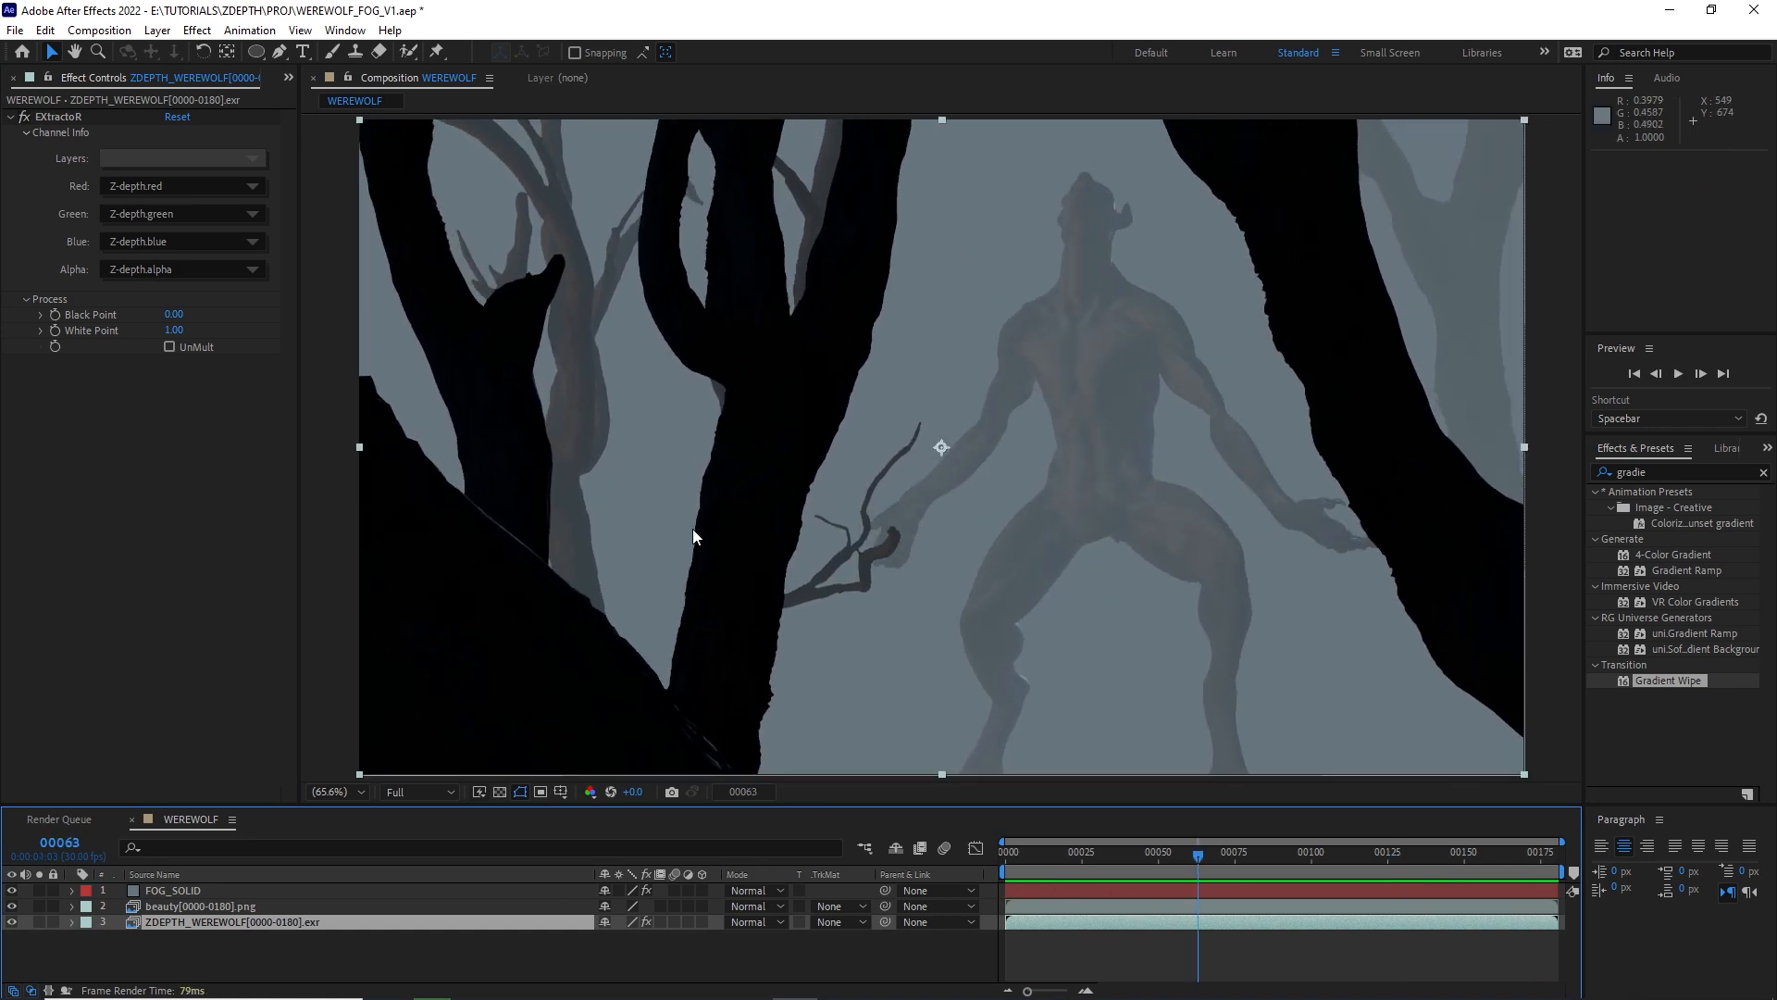
{"action": "mouse_move", "coordinate": [950, 660]}
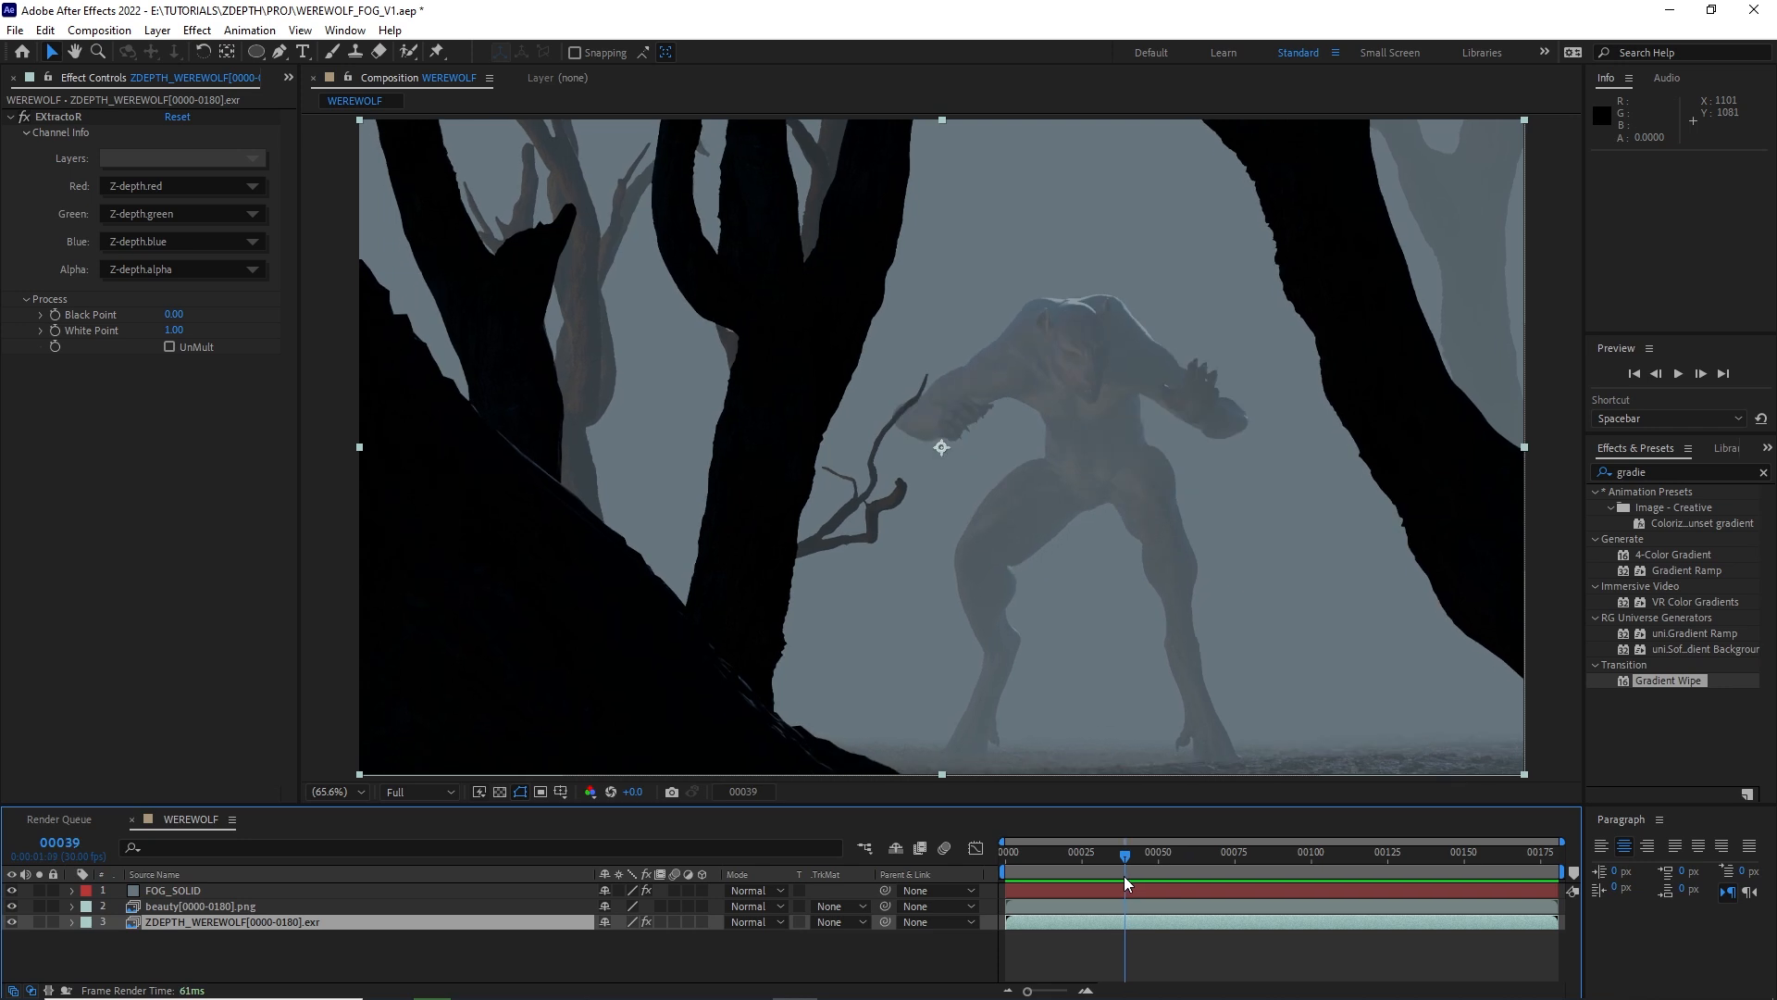
{"action": "mouse_move", "coordinate": [1126, 883]}
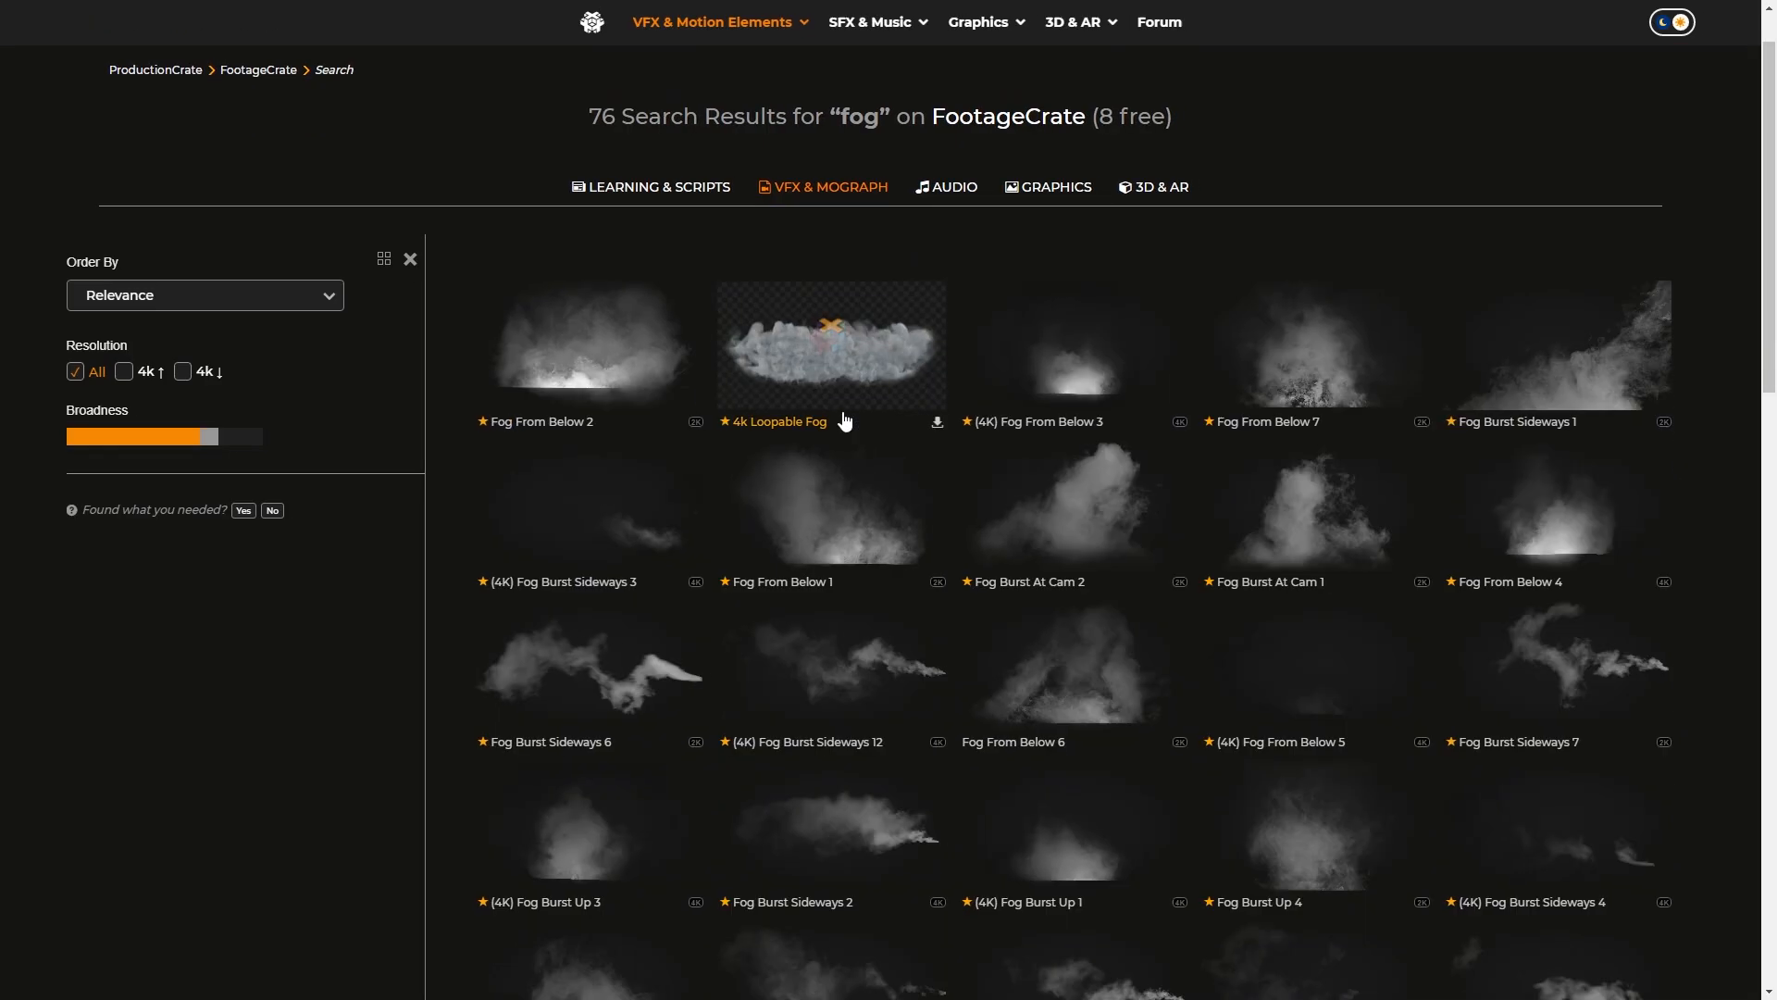
{"action": "scroll", "scroll_direction": "down", "scroll_amount": 3}
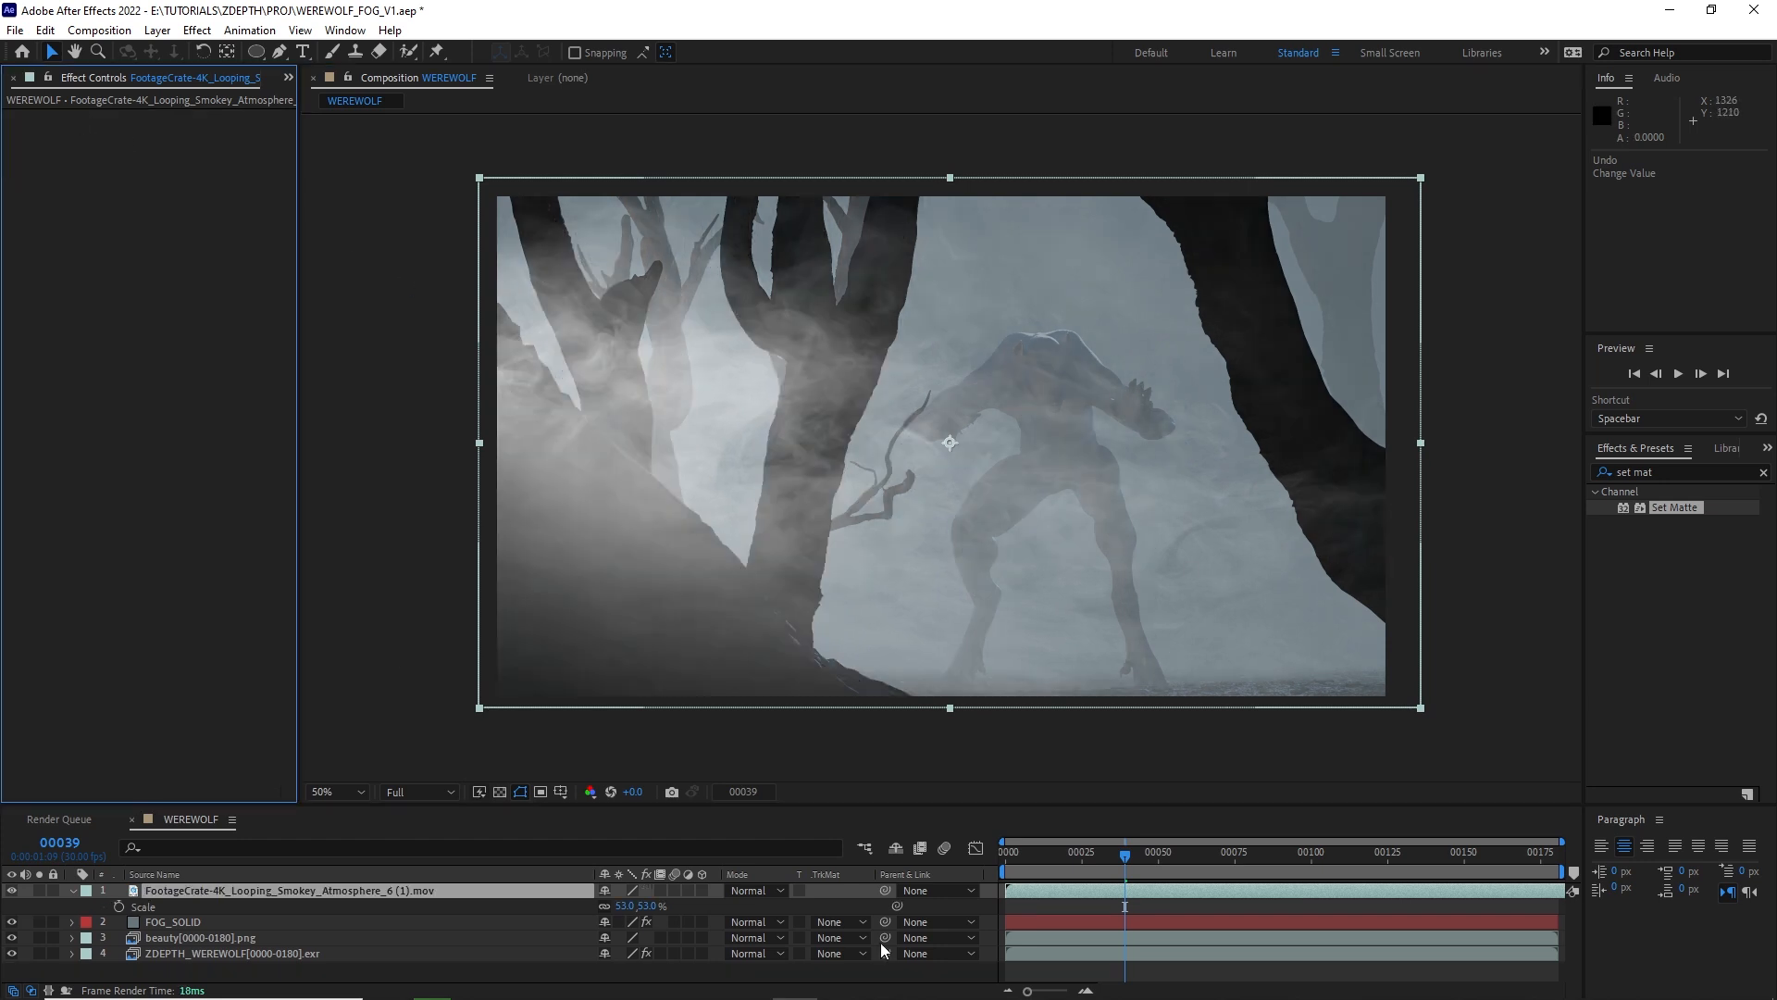
Select FOG_SOLID to duplicate it above the 53%-scaled smoke clip.
{"action": "left_click", "coordinate": [172, 922]}
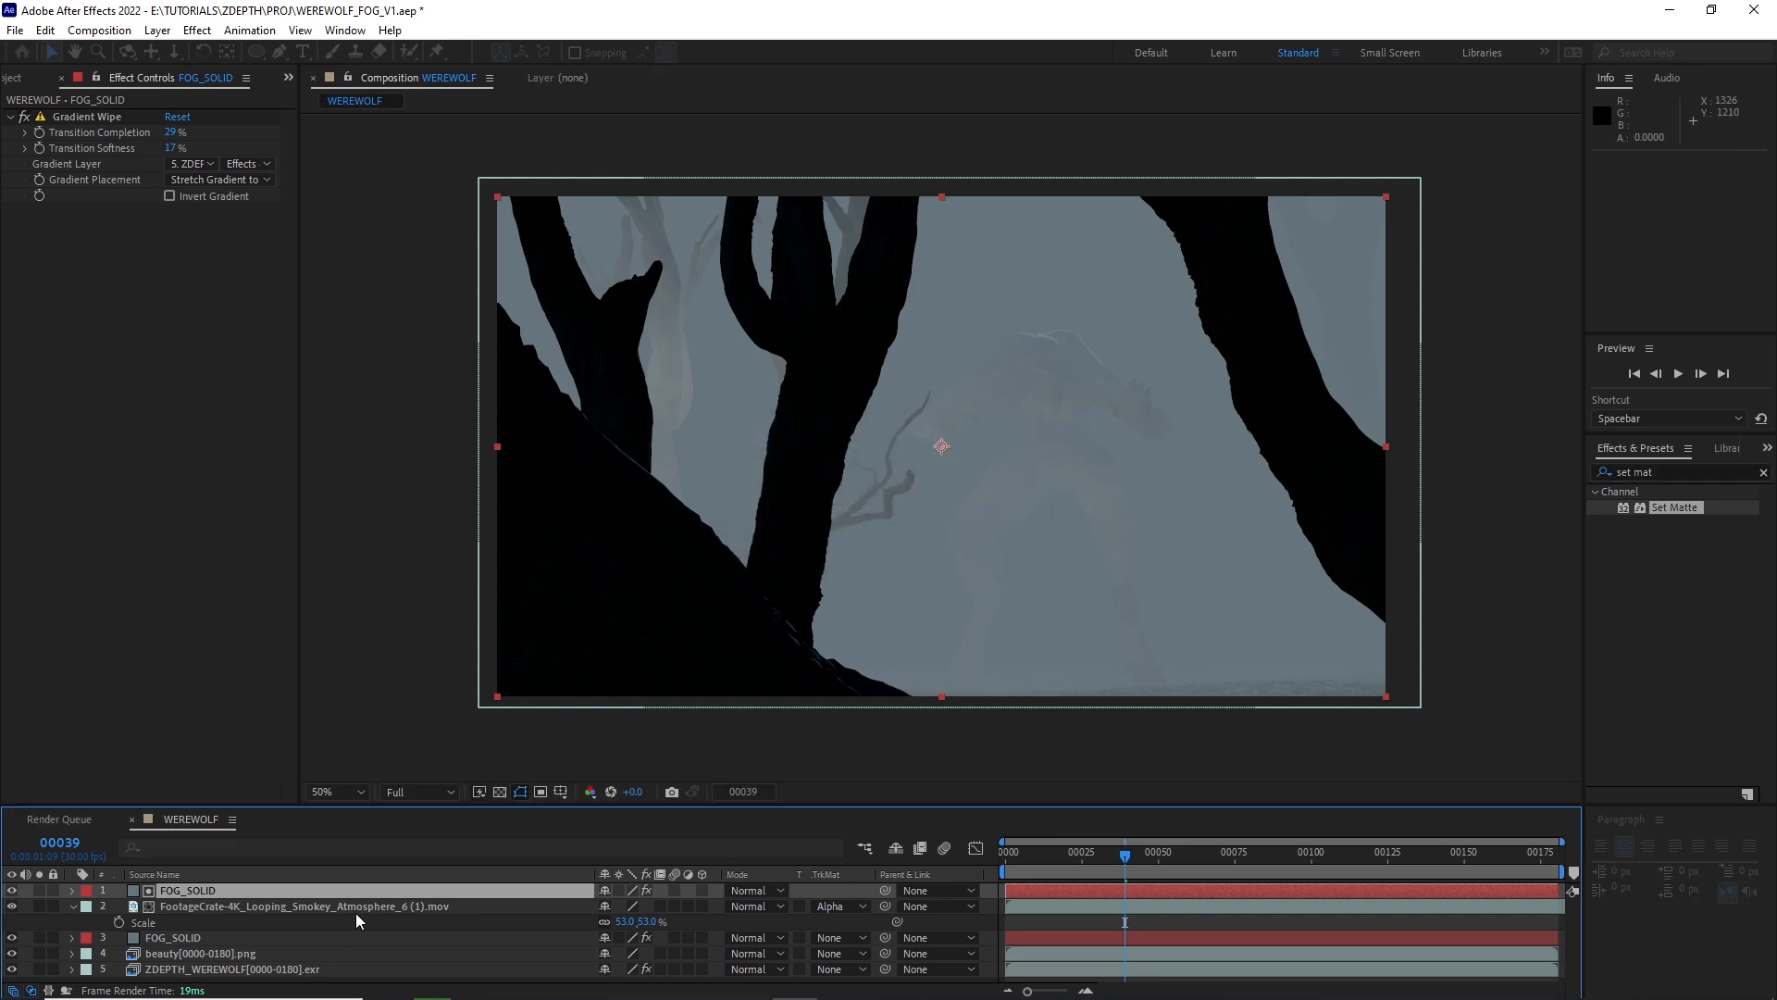
Set the smoke layer's TrkMat to Alpha Matte FOG_SOLID and raise Transition Completion to 42%.
{"action": "left_click", "coordinate": [283, 905]}
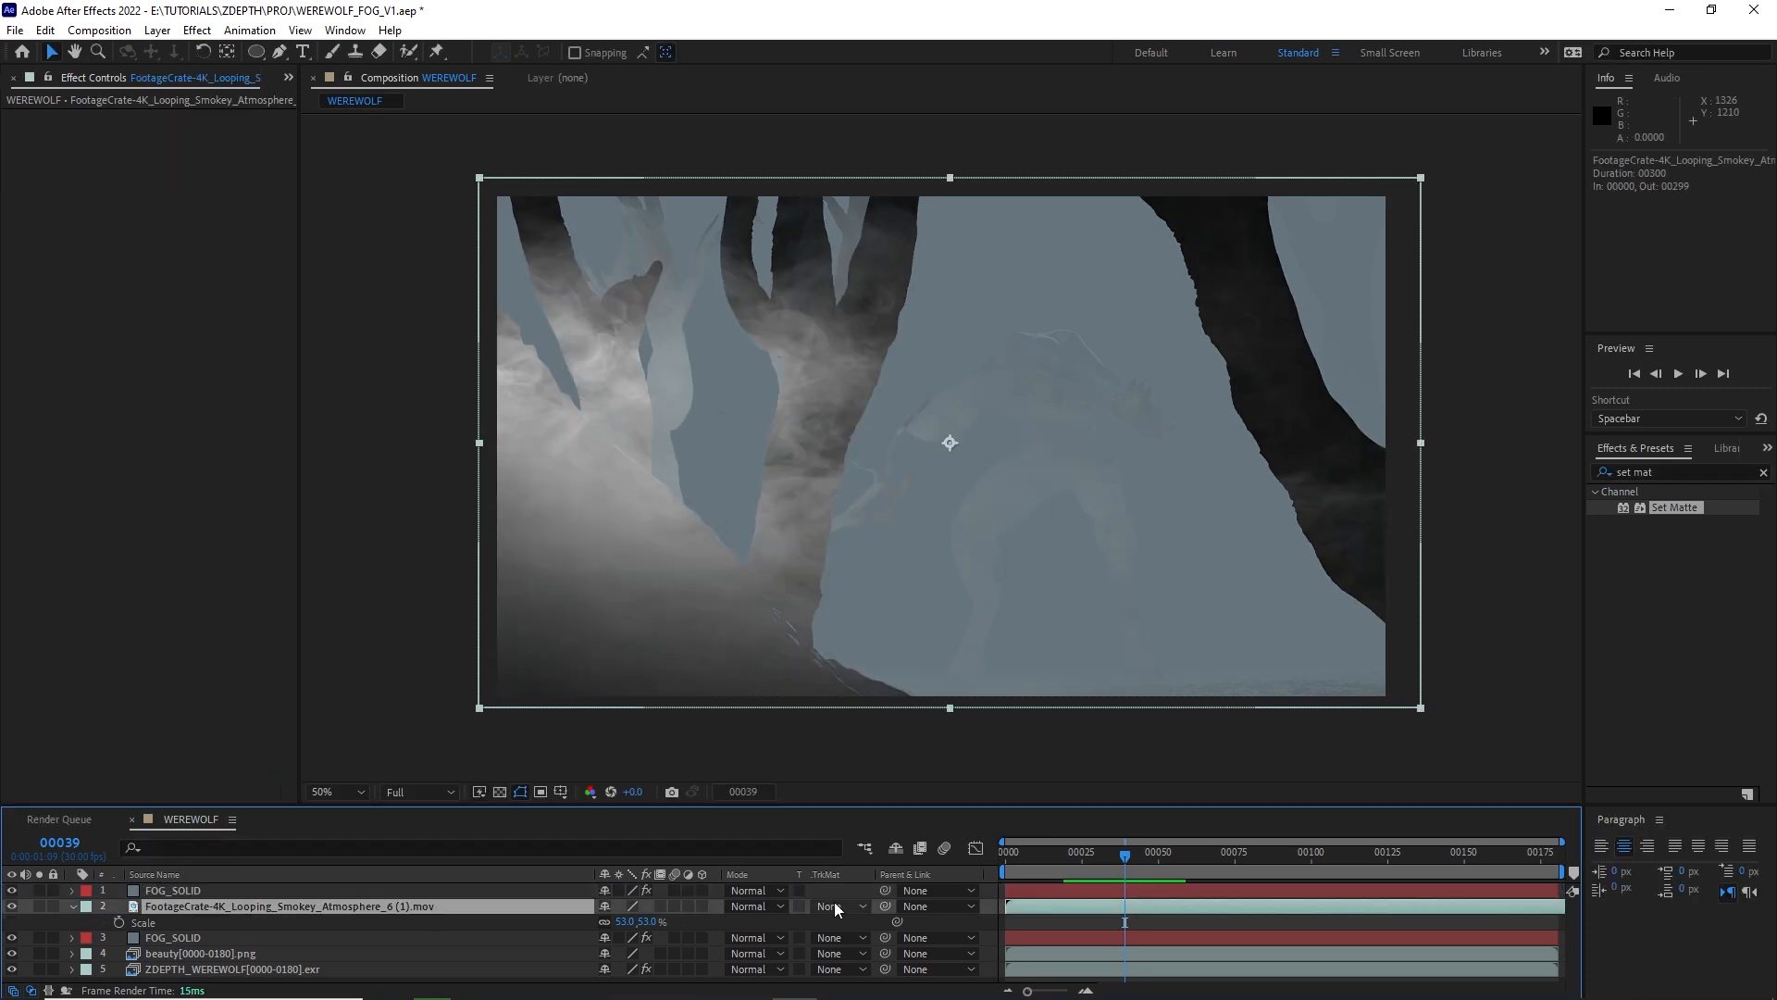
{"action": "left_click", "coordinate": [837, 905]}
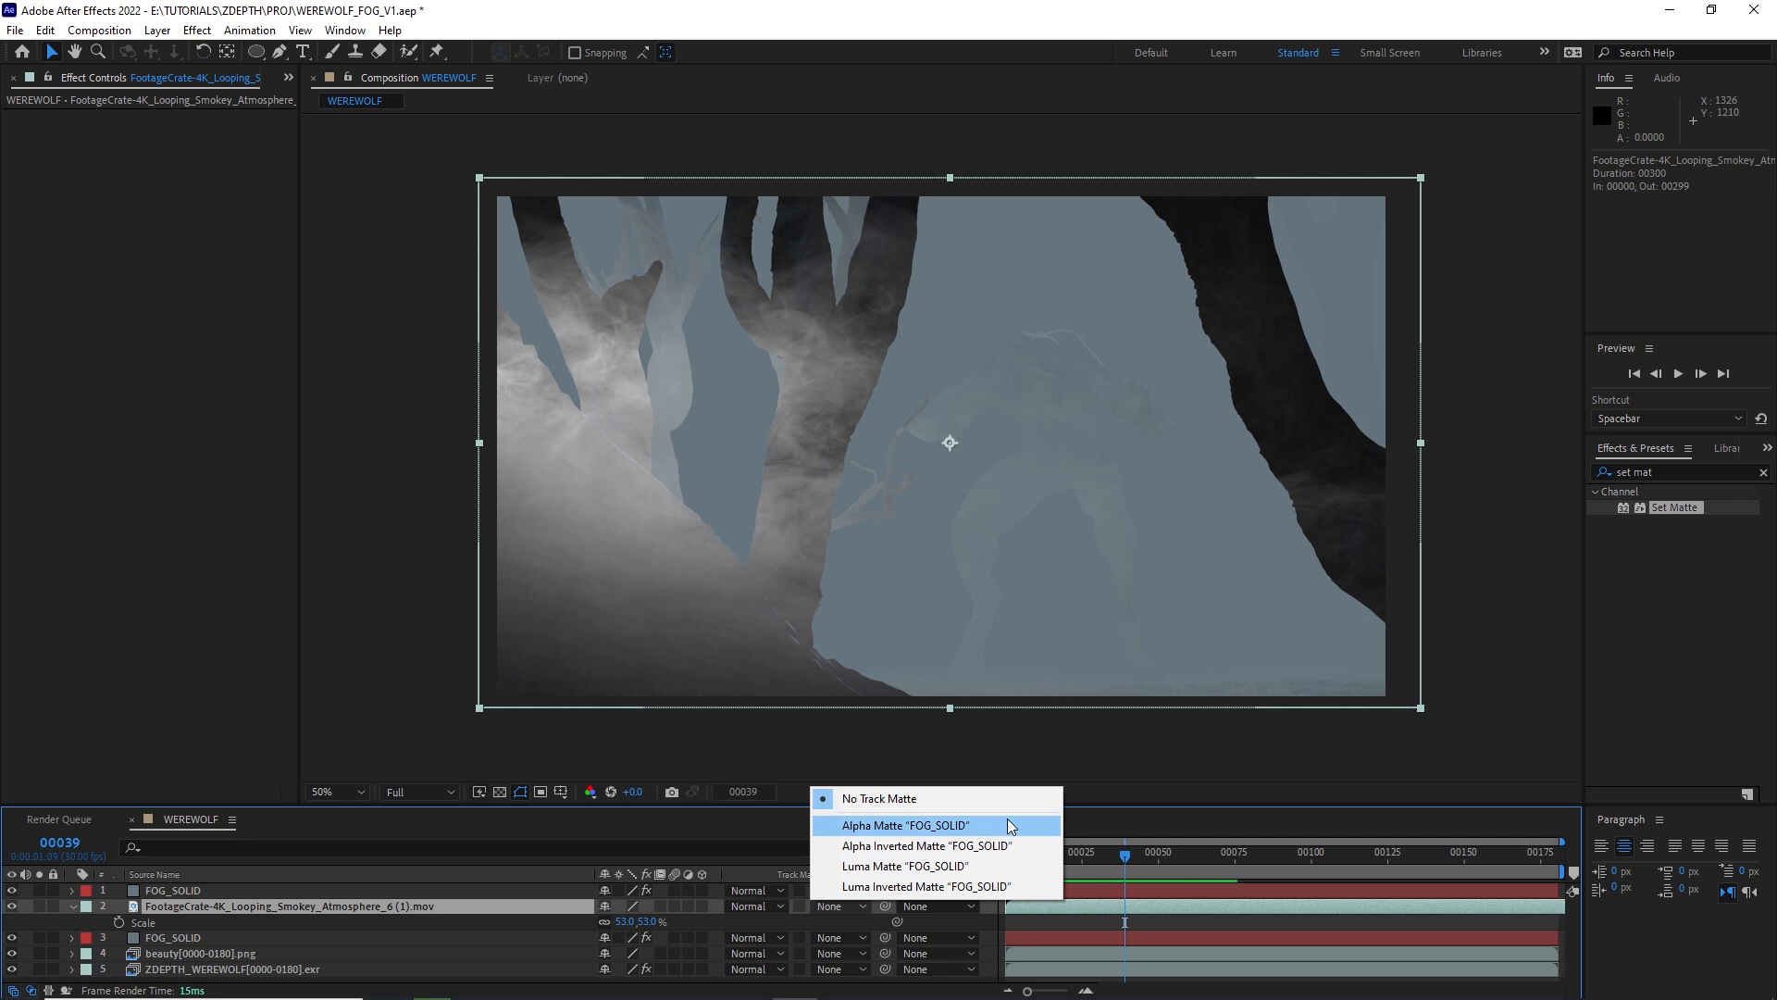
{"action": "left_click", "coordinate": [904, 823]}
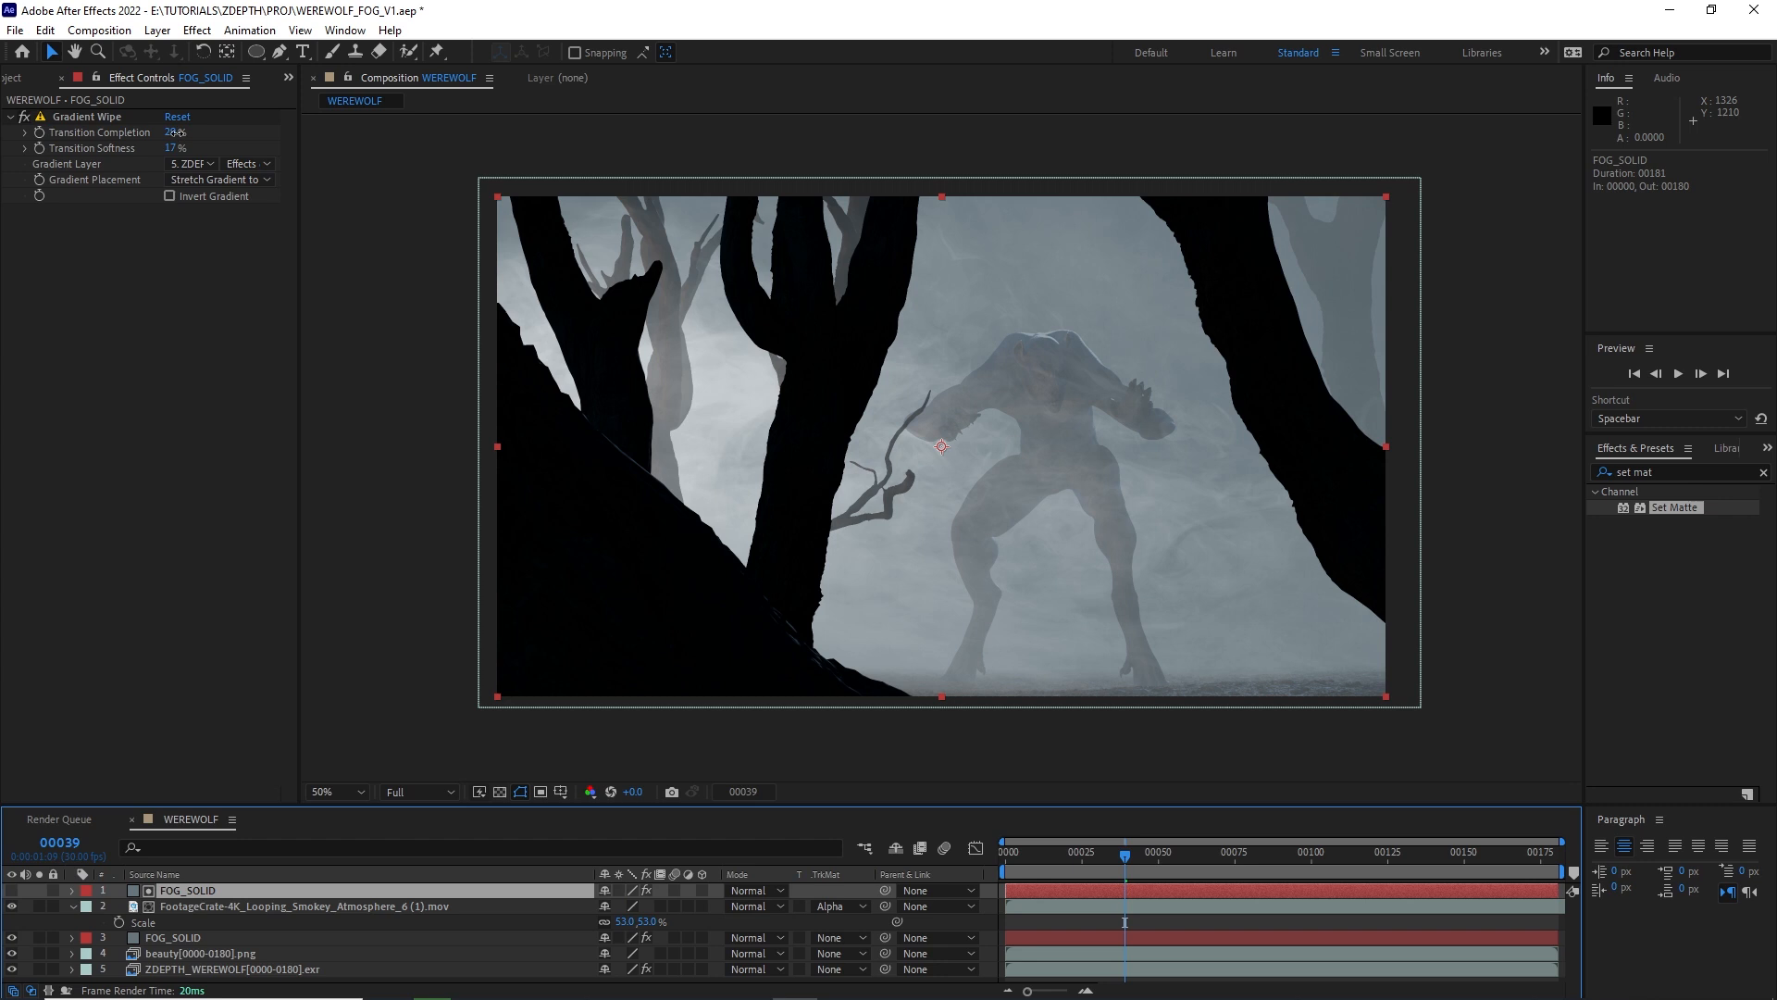
{"action": "left_click_drag", "start_coordinate": [176, 132], "coordinate": [160, 131]}
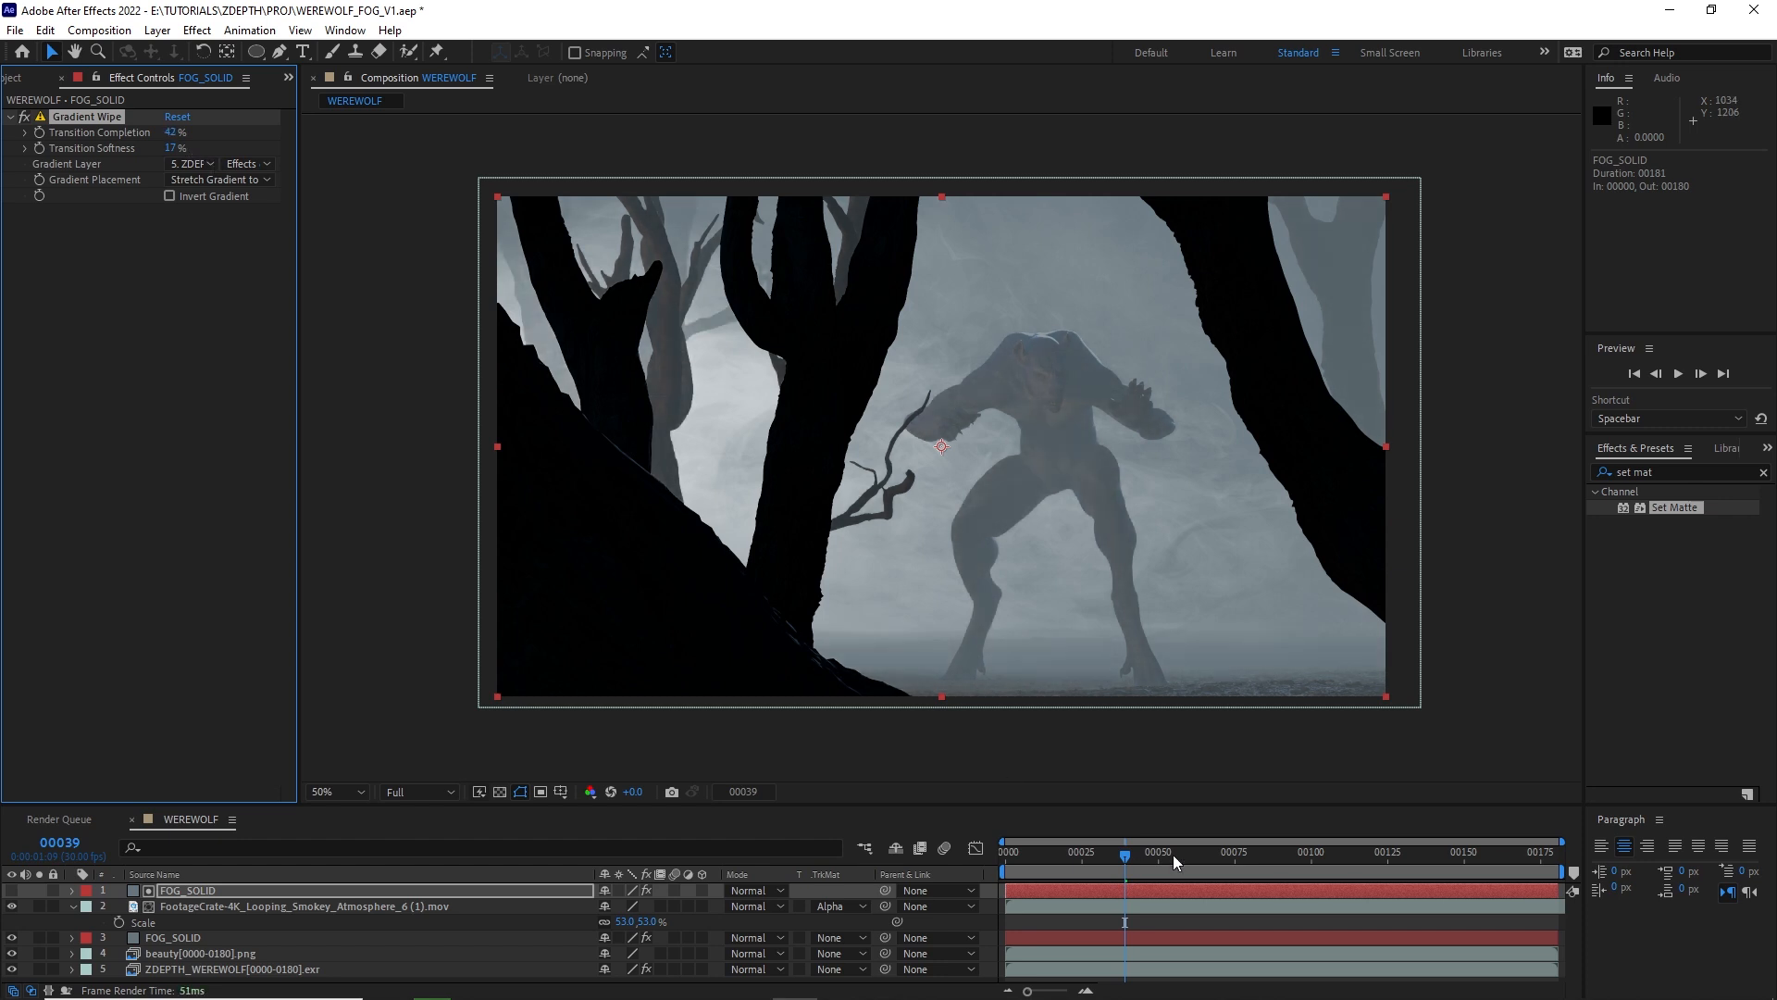
{"action": "key", "text": "space"}
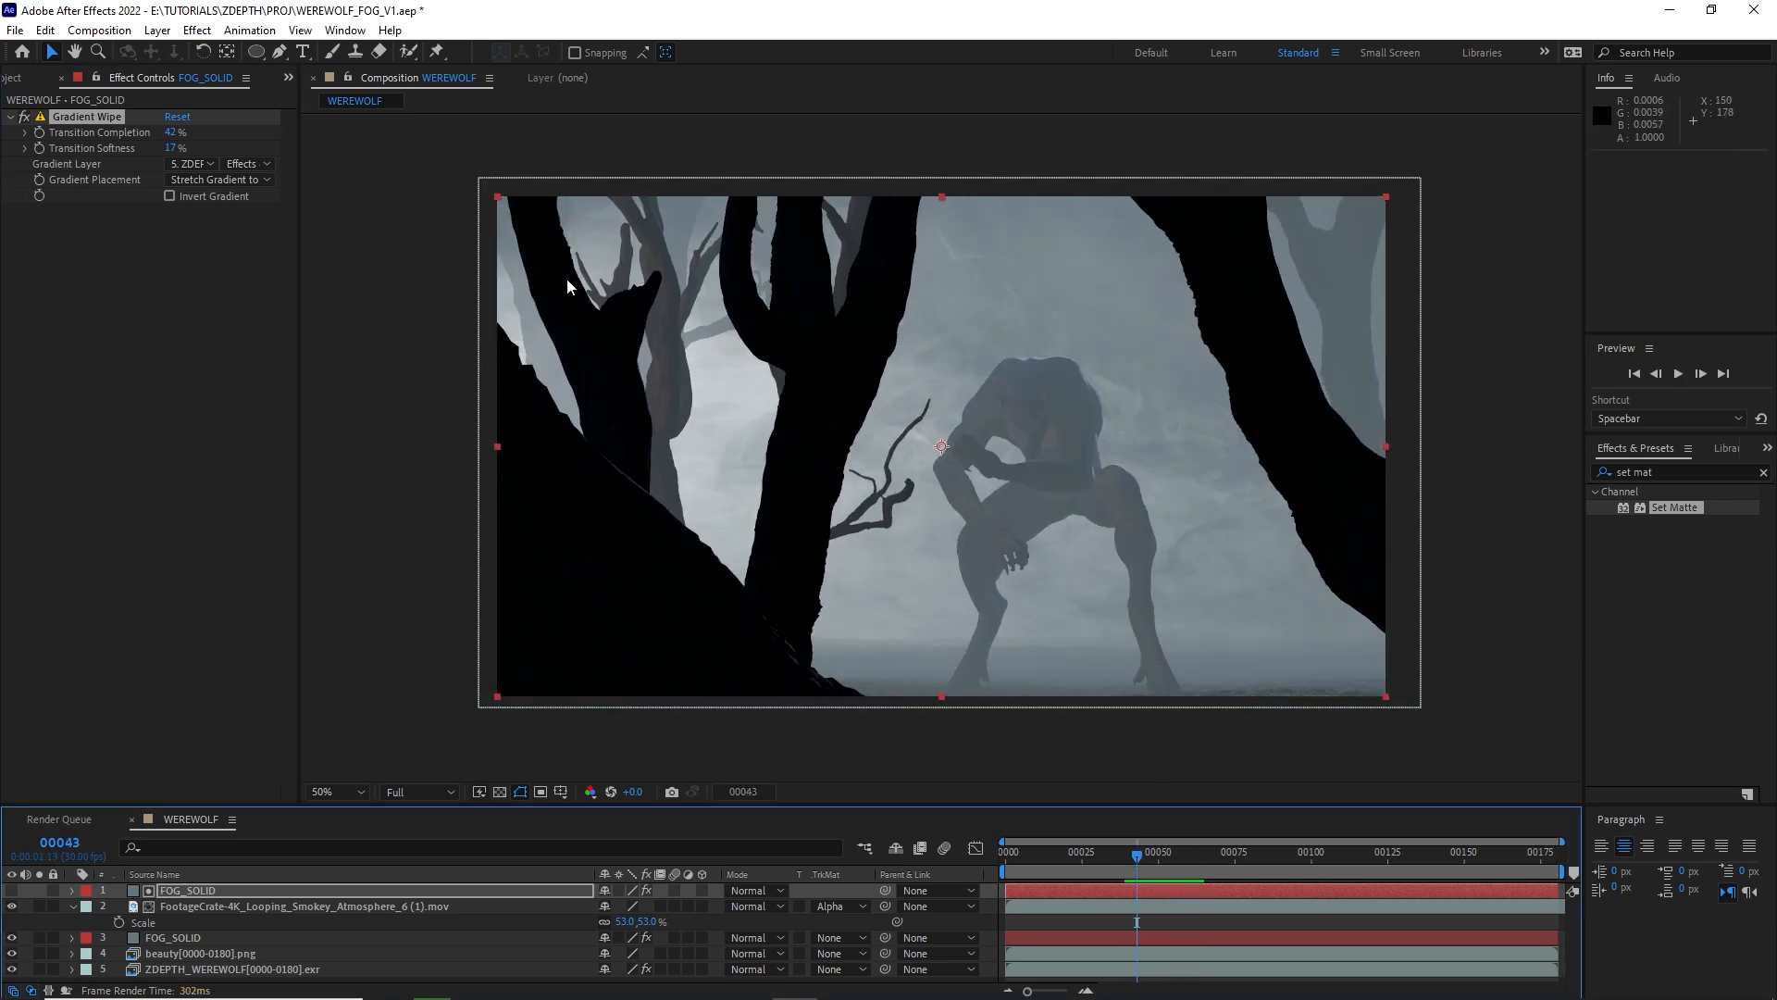
{"action": "mouse_move", "coordinate": [464, 641]}
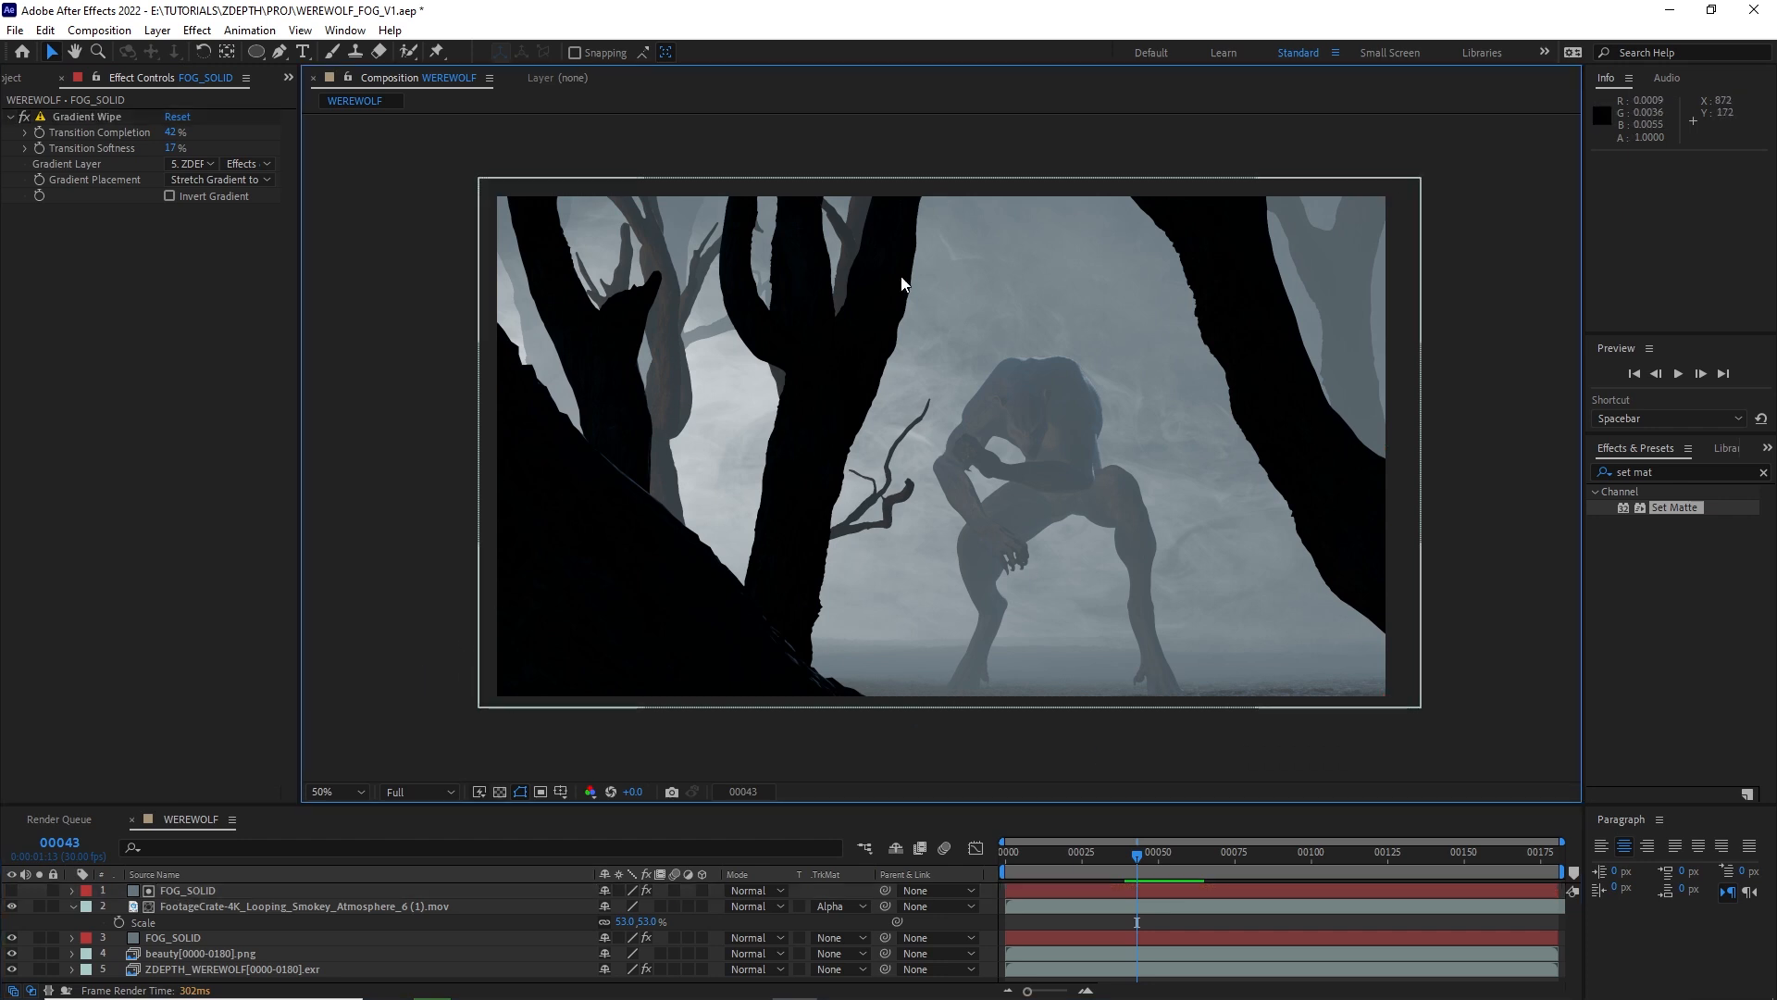
{"action": "mouse_move", "coordinate": [353, 909]}
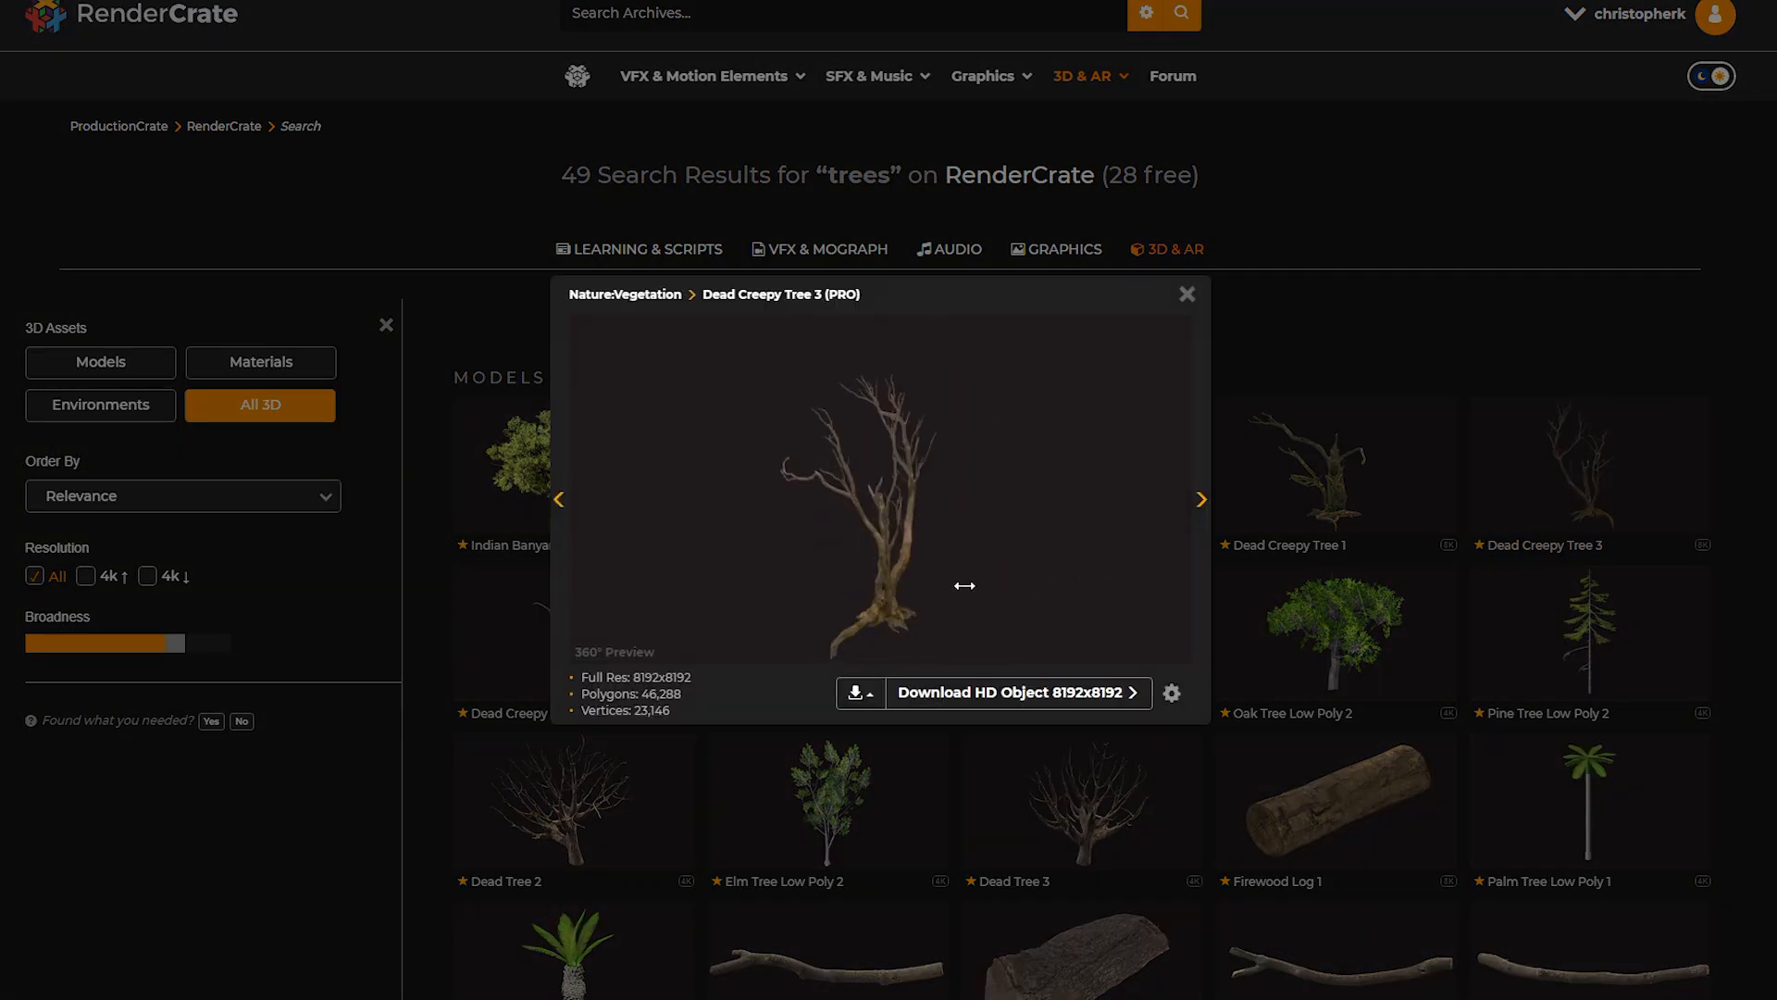
Choose the Dirt category in RenderCrate's Materials library.
{"action": "left_click", "coordinate": [261, 362]}
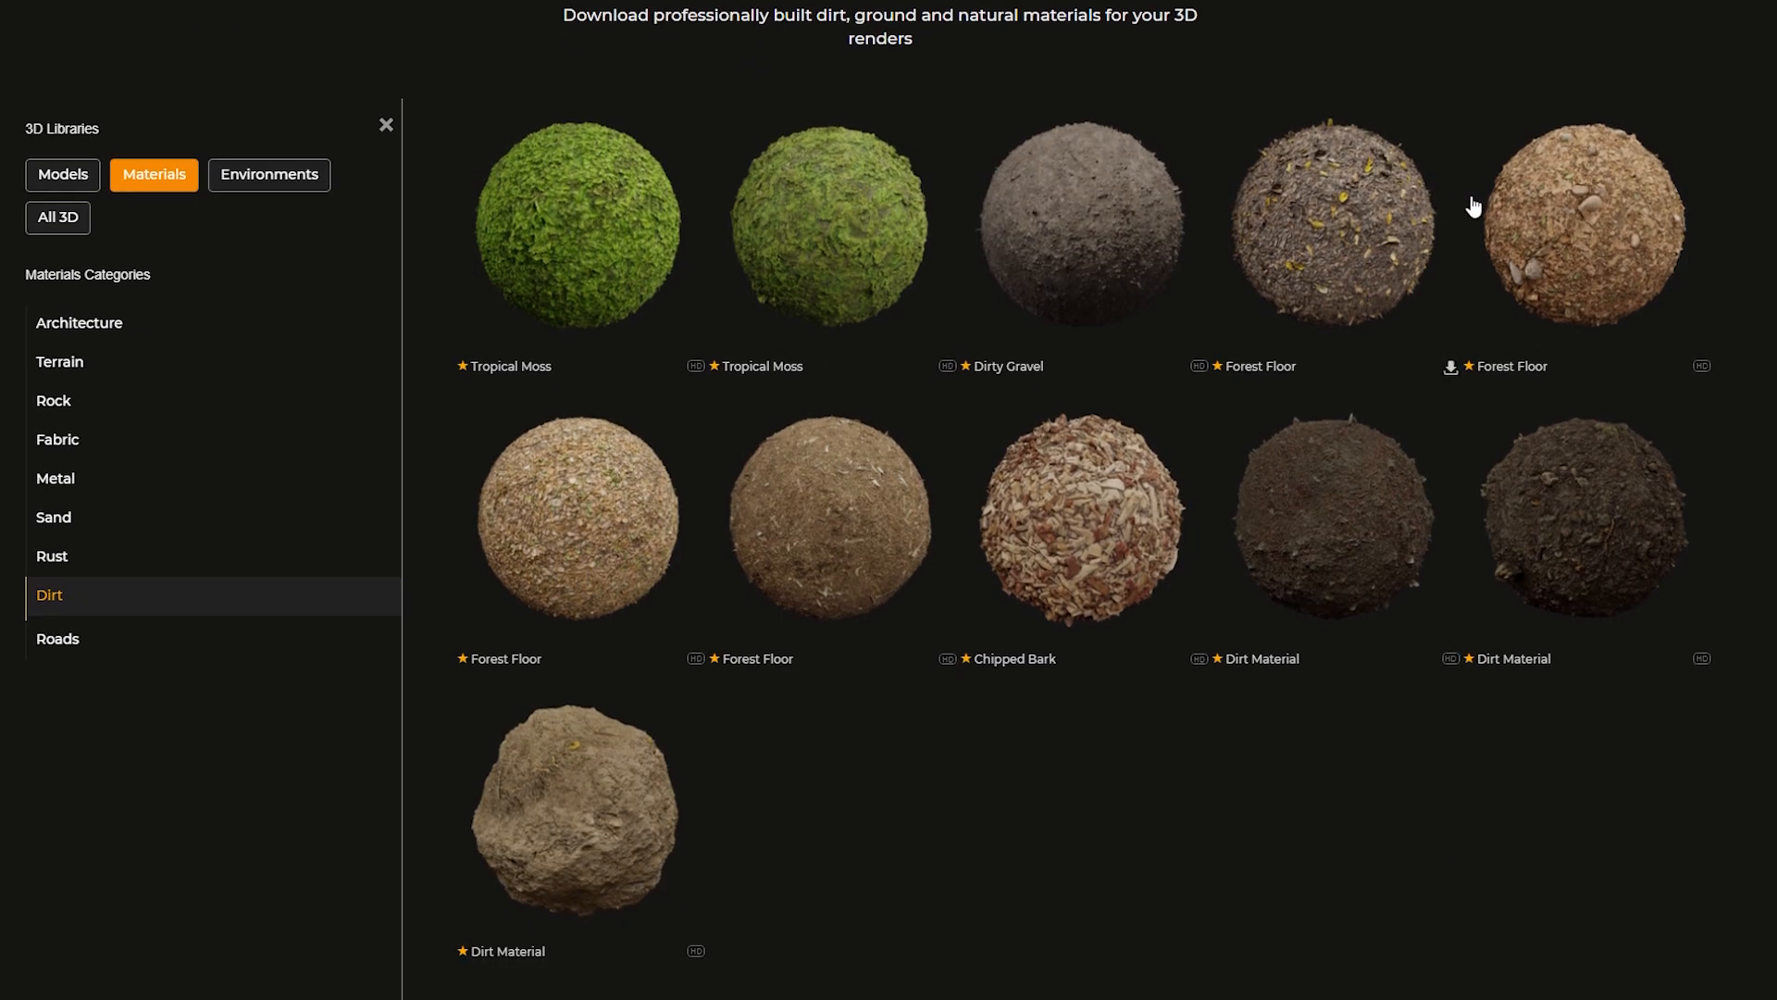